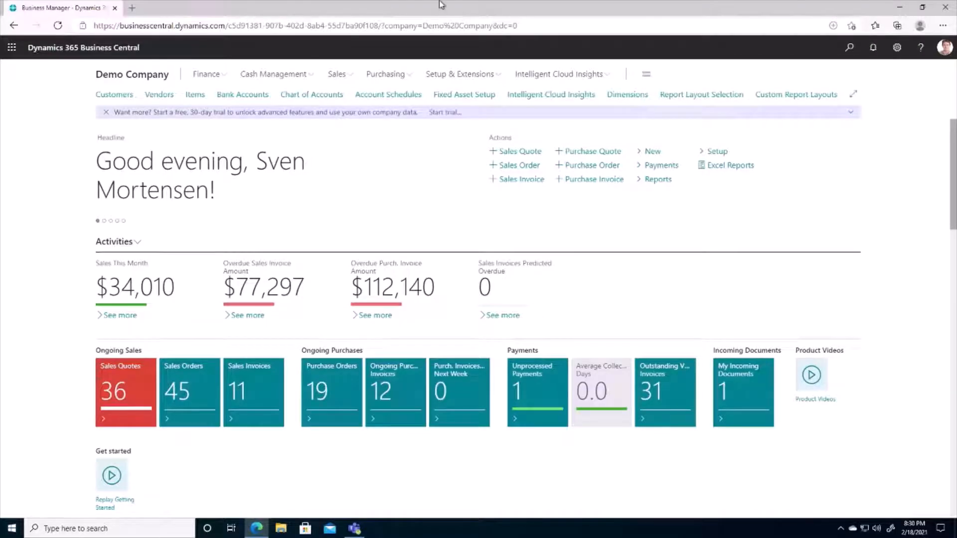
mouse_move(722, 65)
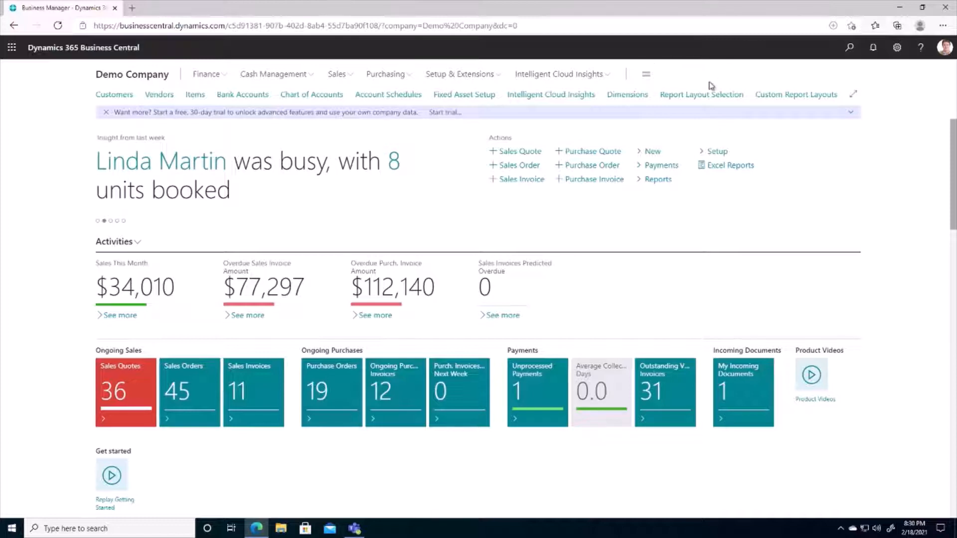
Step: Open the Report Layout Selection page from the Role Center navigation bar
click(701, 94)
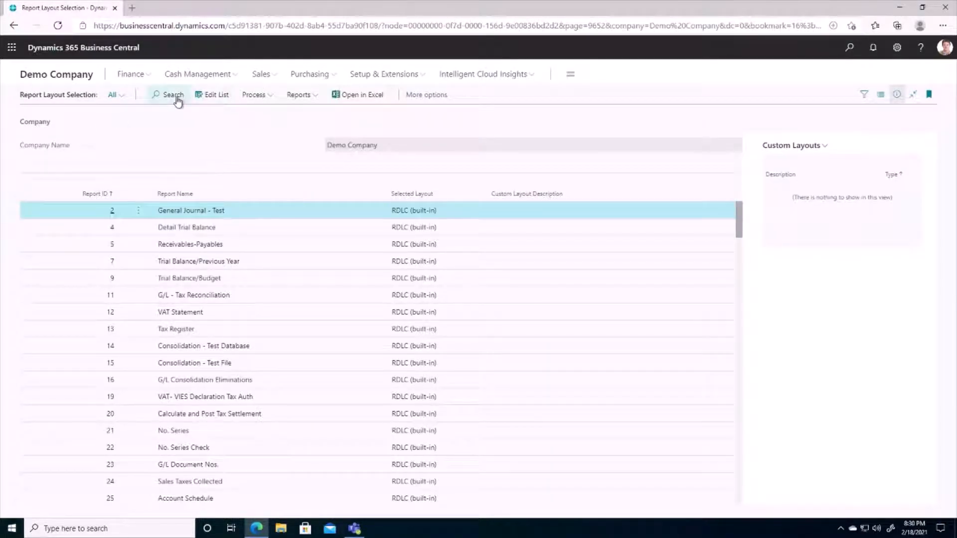
Step: Search the report layout list for 'invoice' to find 1306 Sales - Invoice
click(173, 94)
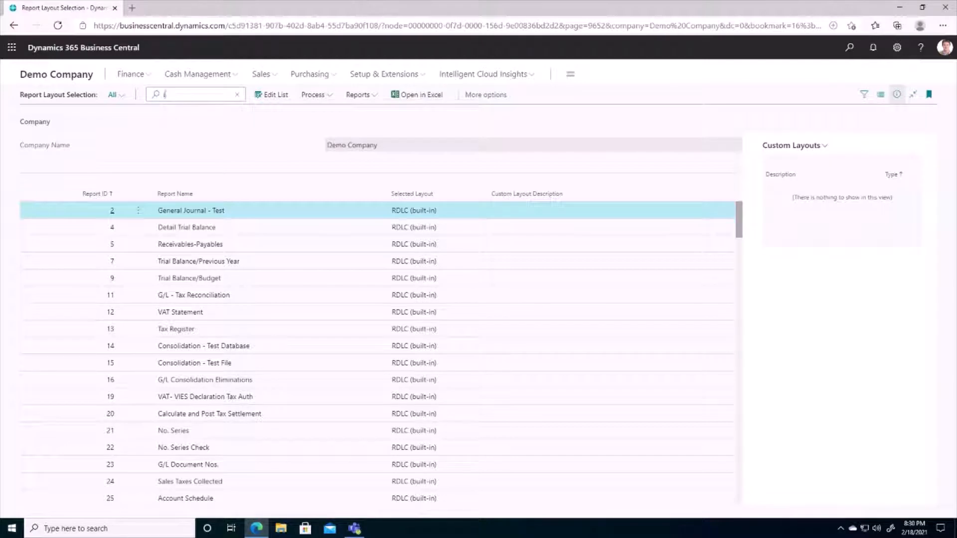
text(invo)
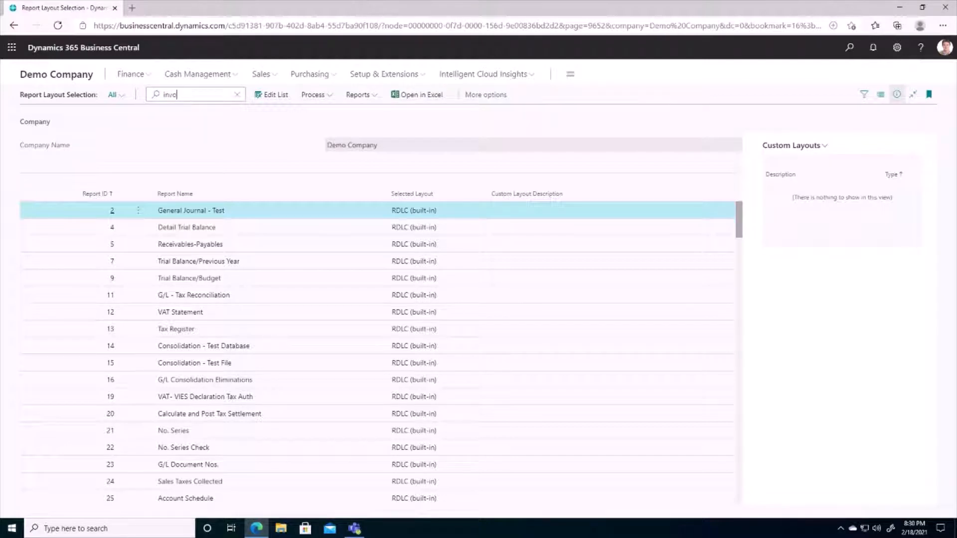
text(ice)
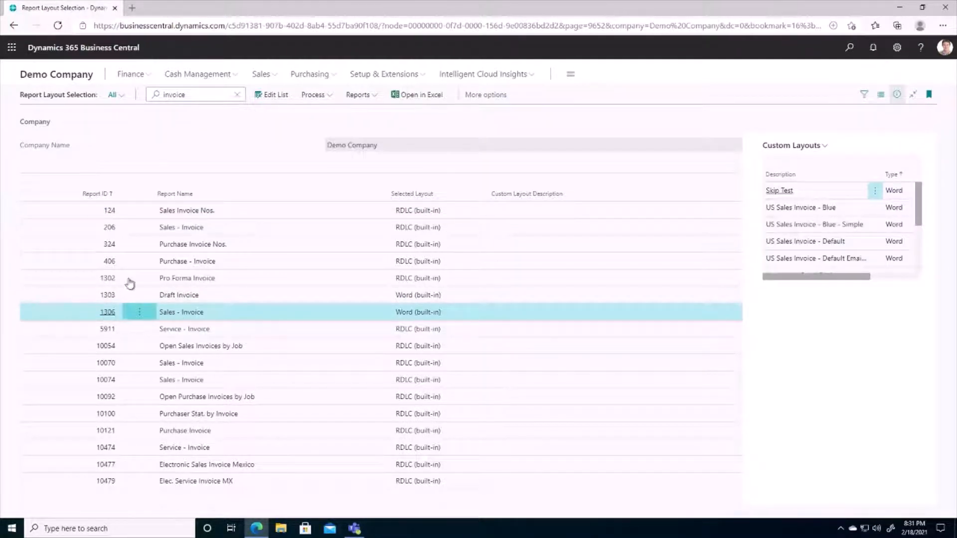
mouse_move(334, 288)
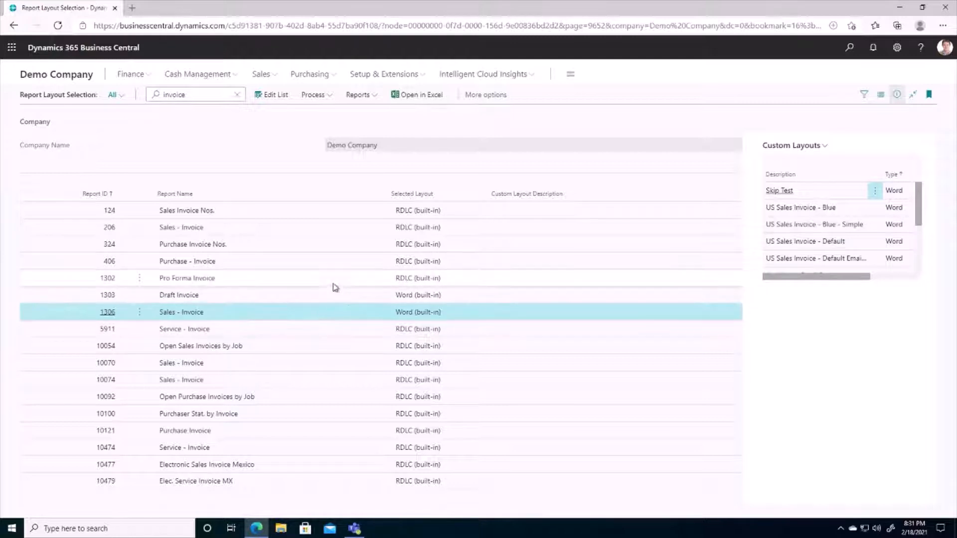
mouse_move(416, 317)
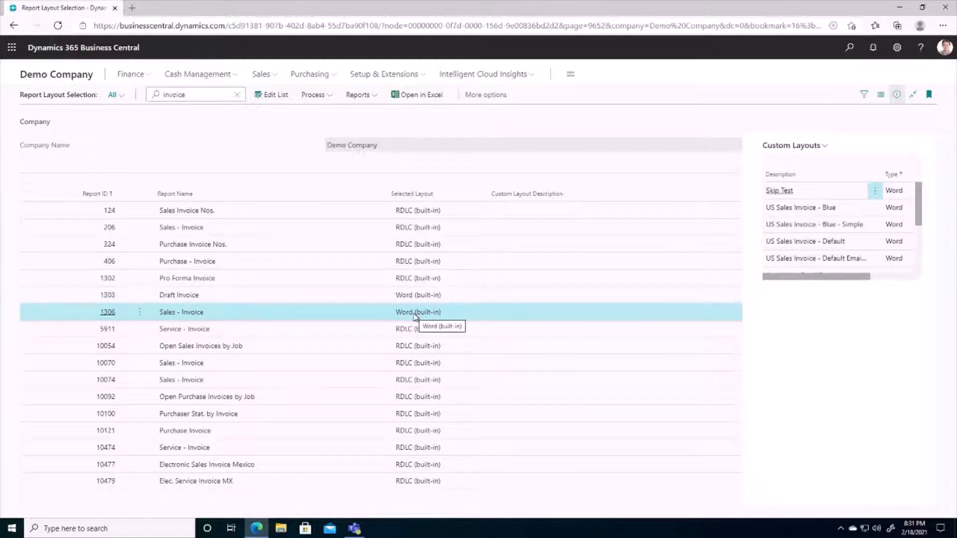
mouse_move(458, 361)
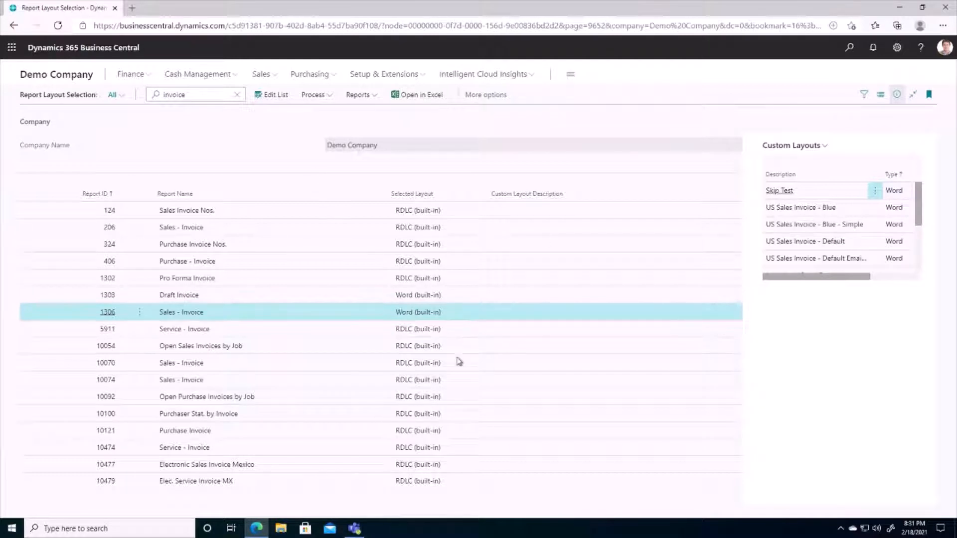
mouse_move(429, 316)
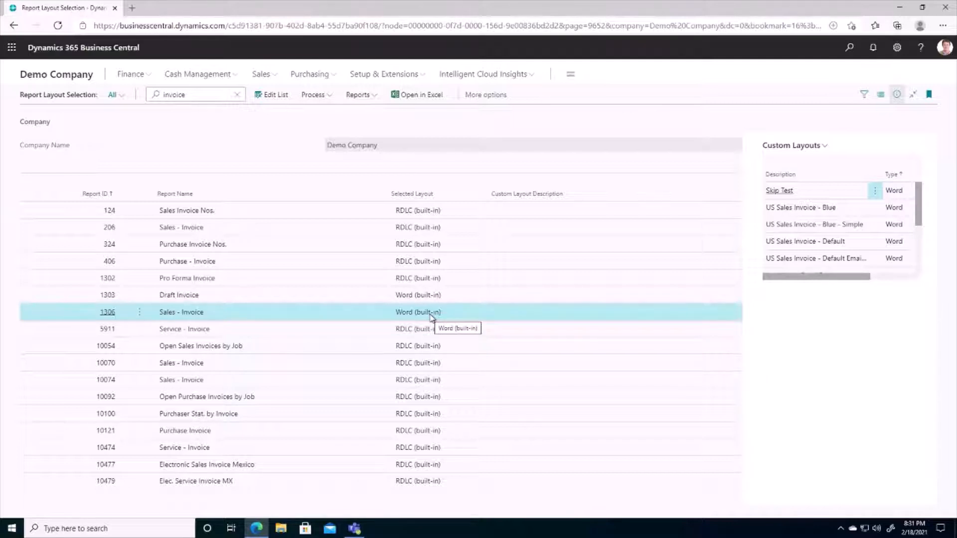
mouse_move(427, 302)
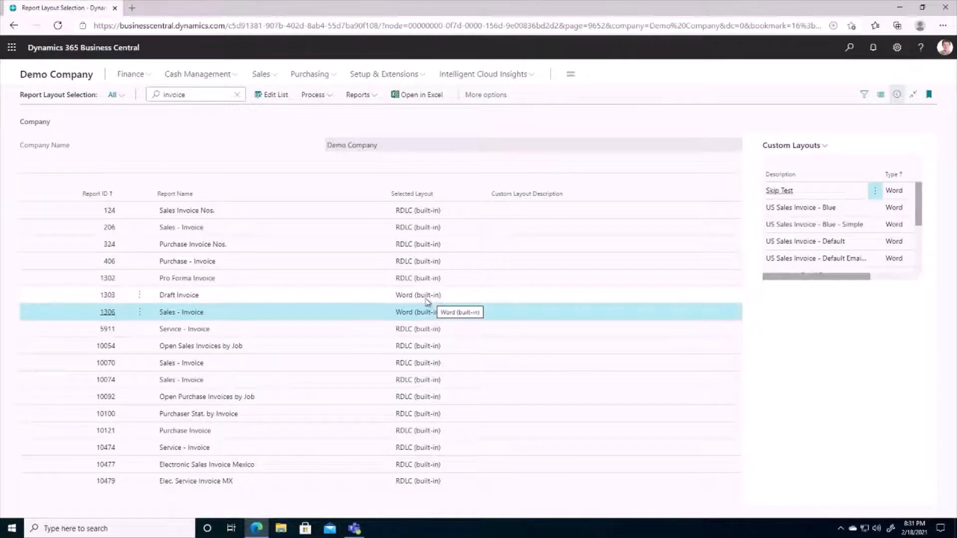
mouse_move(318, 95)
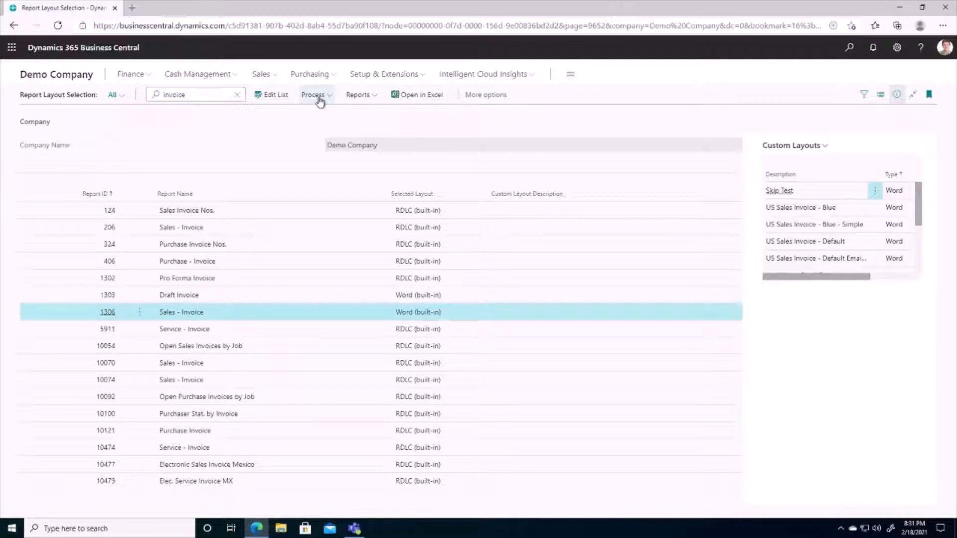
Step: Open the Custom Layouts page for report 1306 Sales - Invoice
click(313, 94)
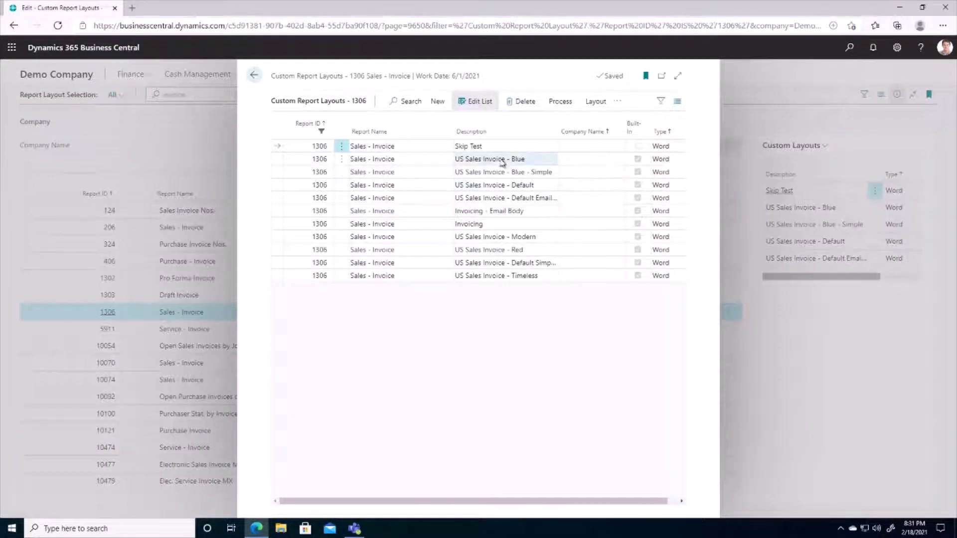
mouse_move(612, 165)
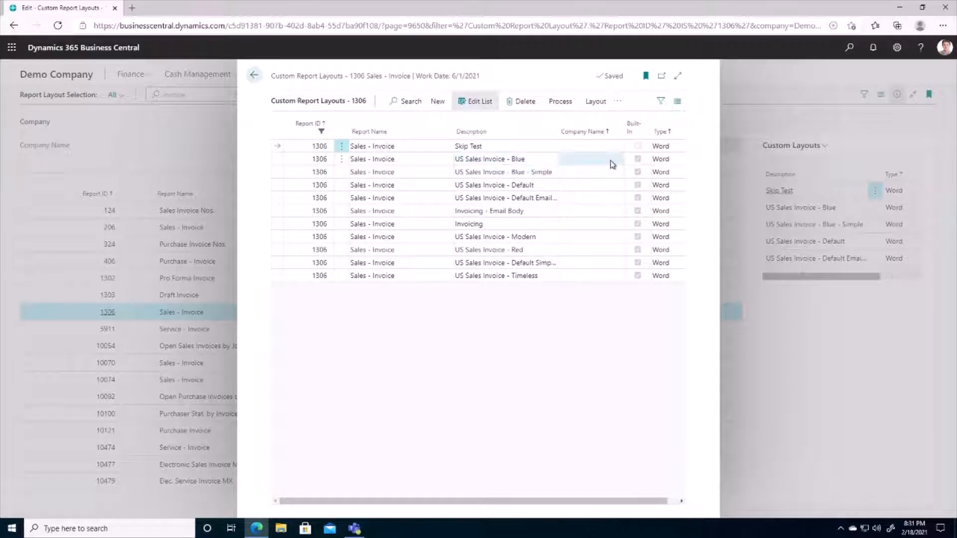
mouse_move(638, 164)
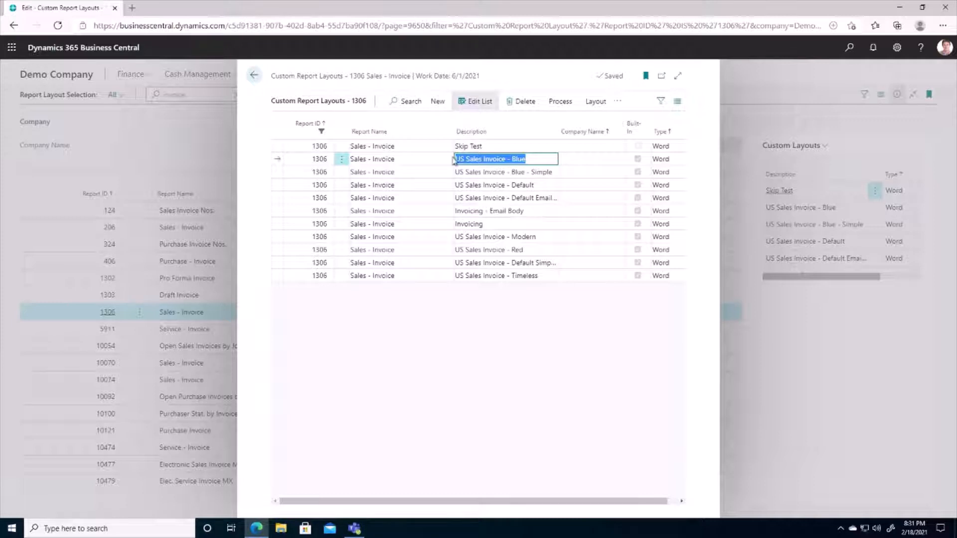
mouse_move(576, 111)
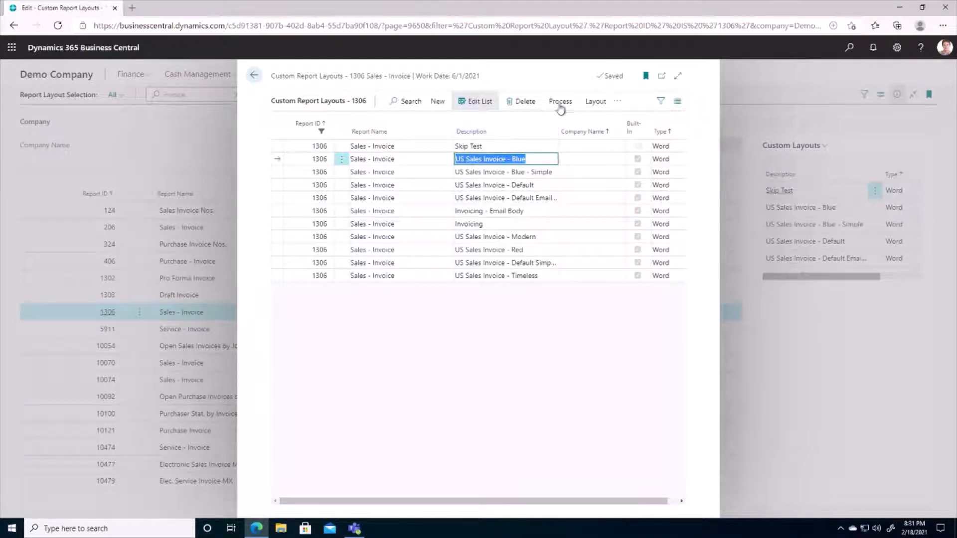
Step: Copy the US Sales Invoice - Blue layout using the Process actions
click(559, 100)
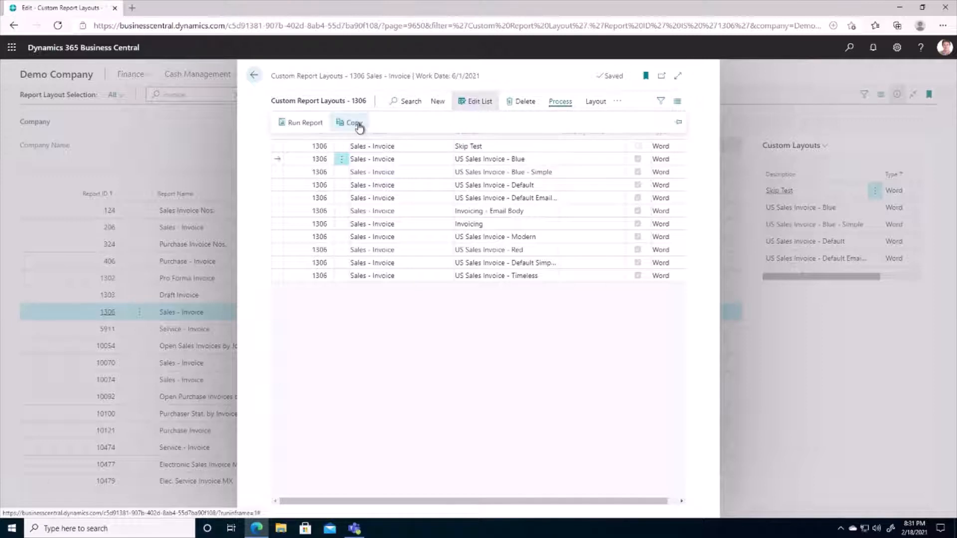
click(353, 123)
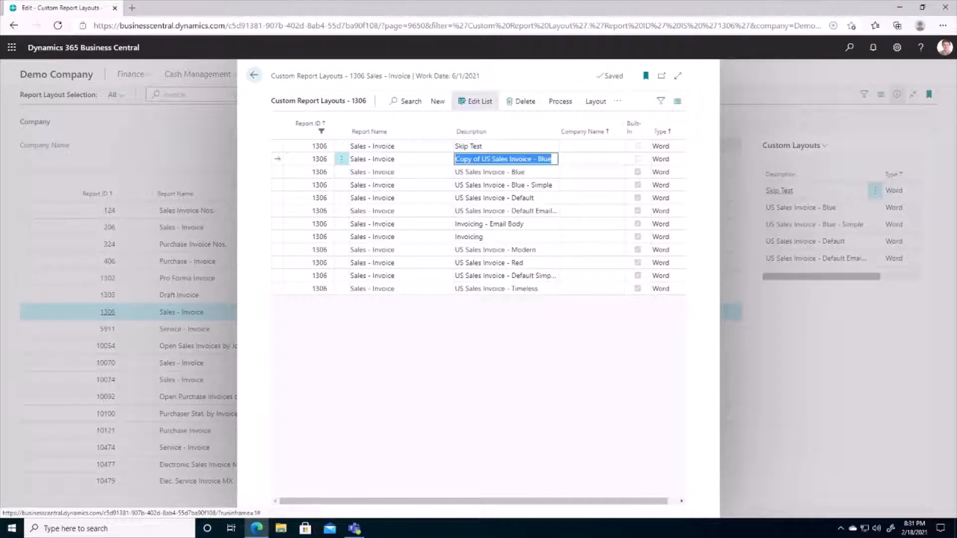
mouse_move(635, 166)
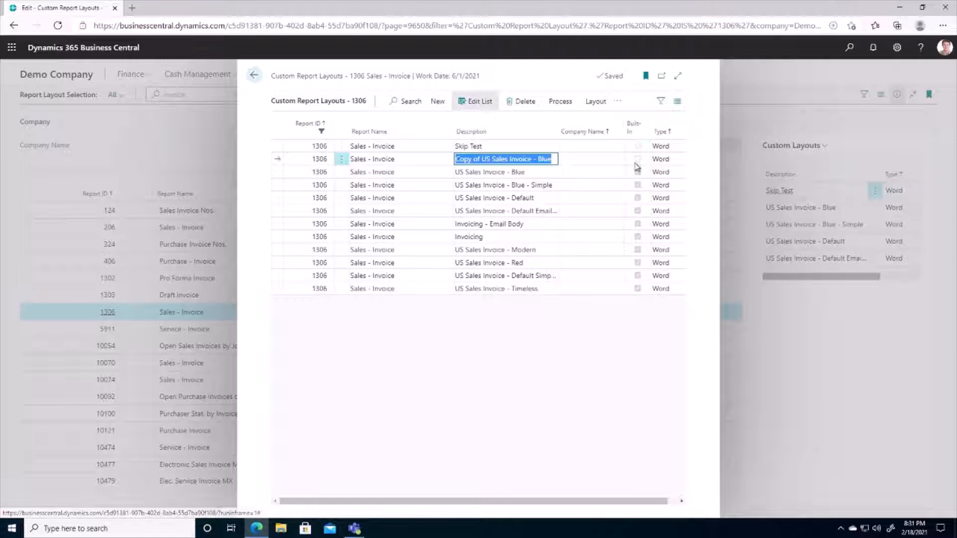
mouse_move(639, 162)
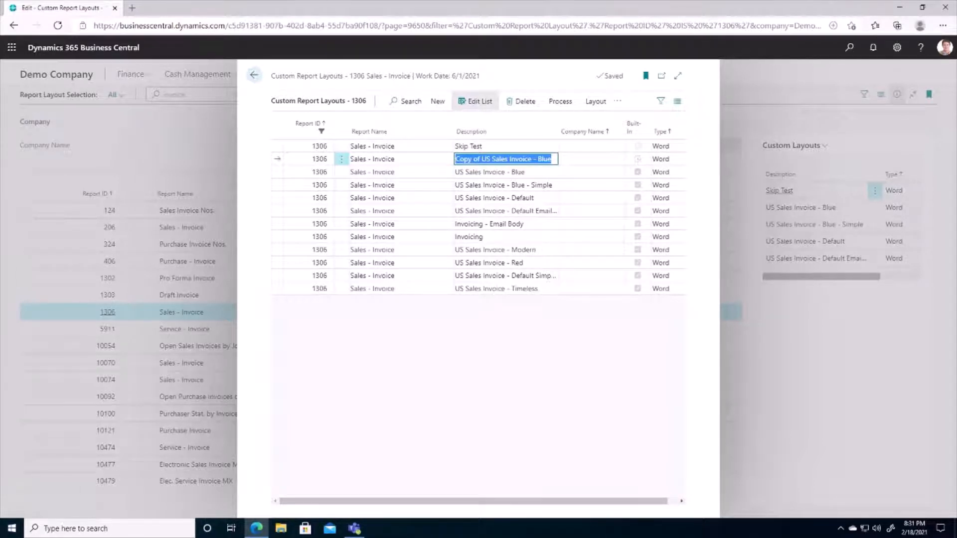
mouse_move(594, 101)
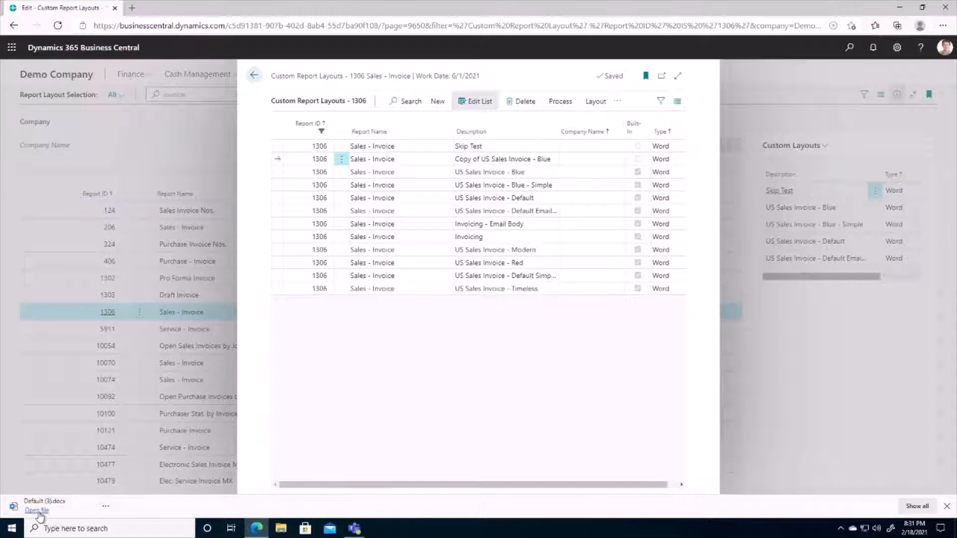
Step: Open Default (3).docx in Word and add 'Thanks for your business.' below the totals
click(36, 511)
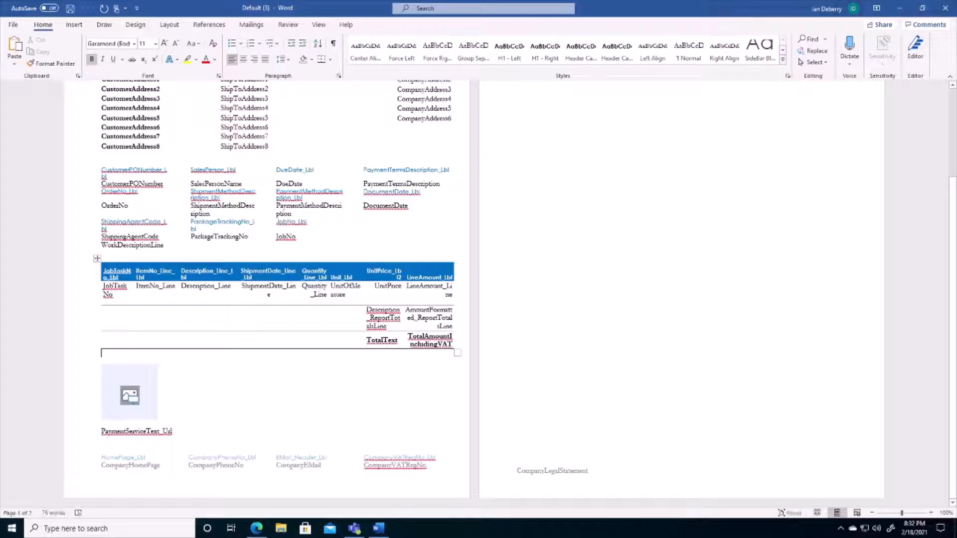
text(Thanks for your bu)
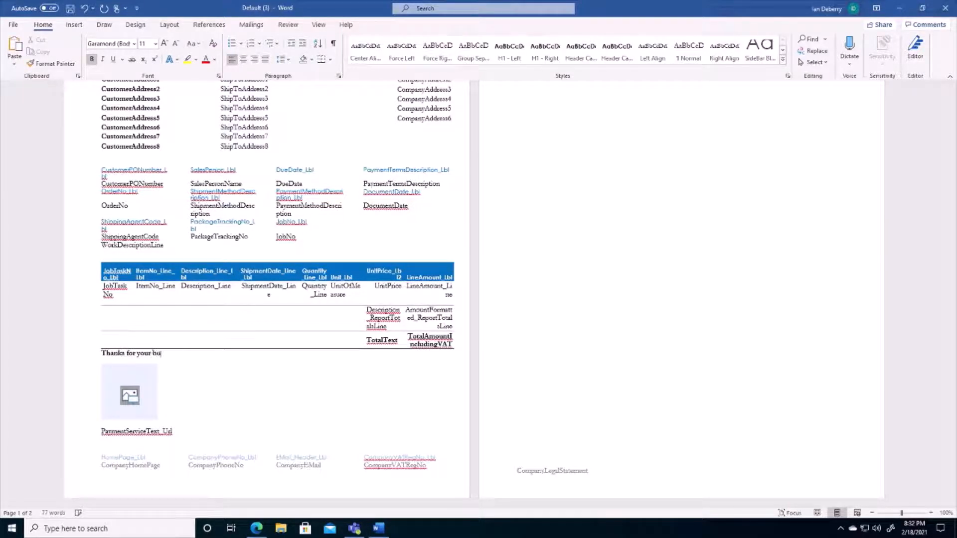
text(siness.)
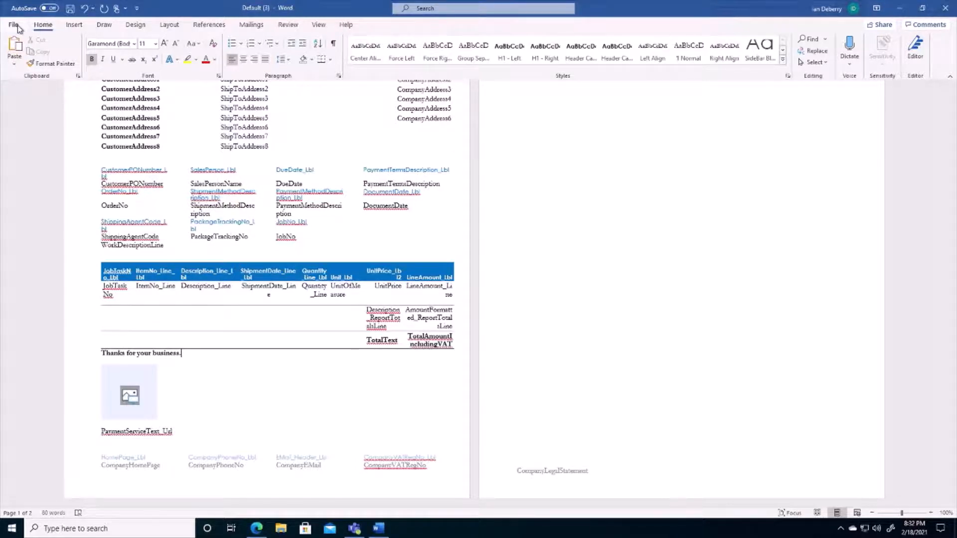
Step: Save the Word layout document to the Desktop as 'Invoice New'
click(13, 24)
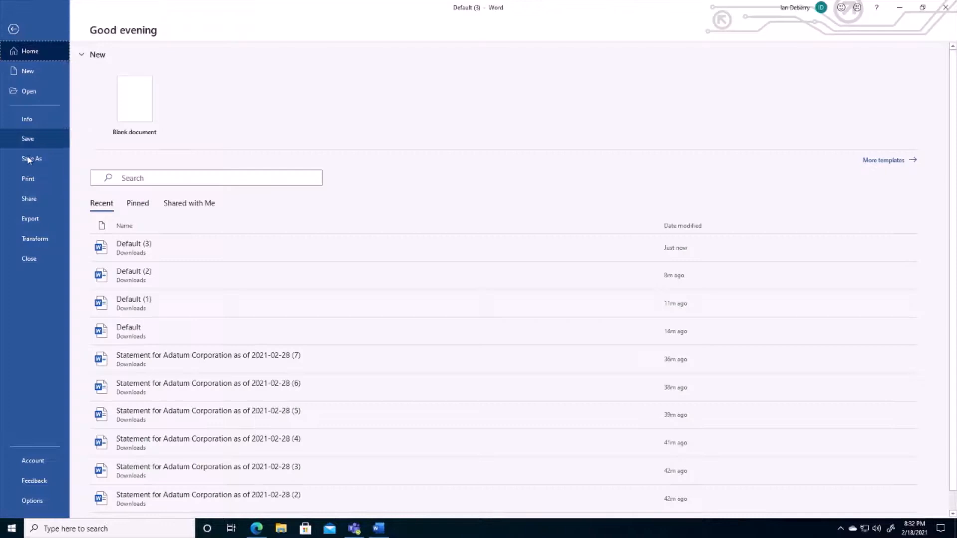
click(32, 159)
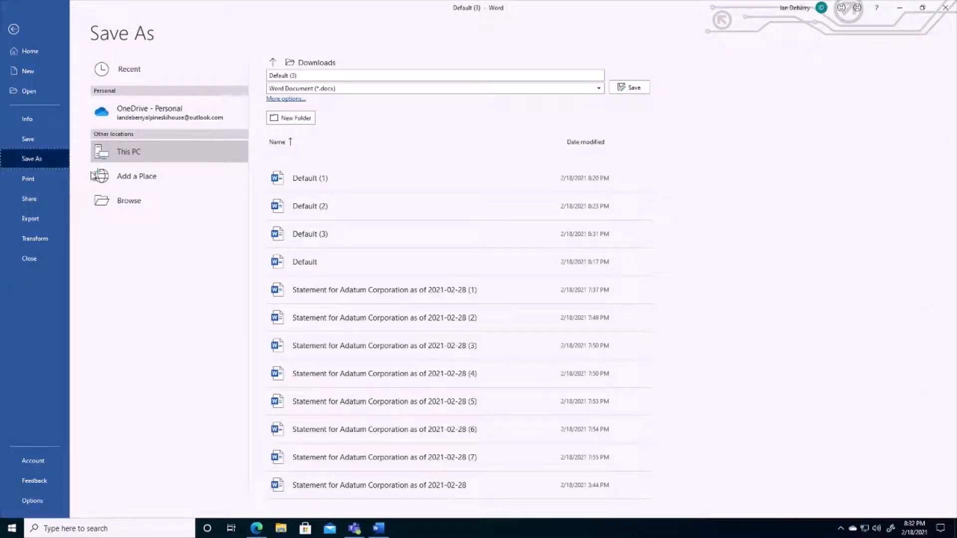
click(286, 98)
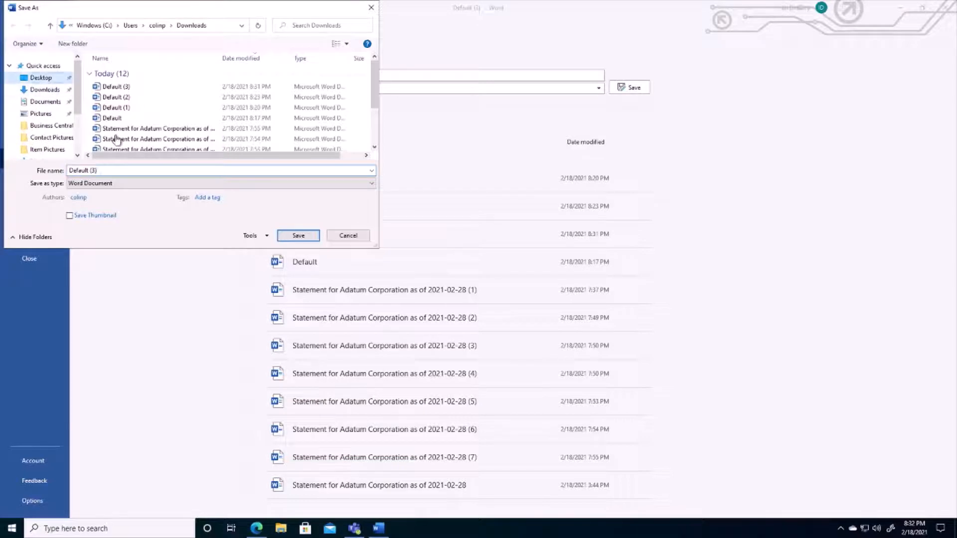
click(41, 78)
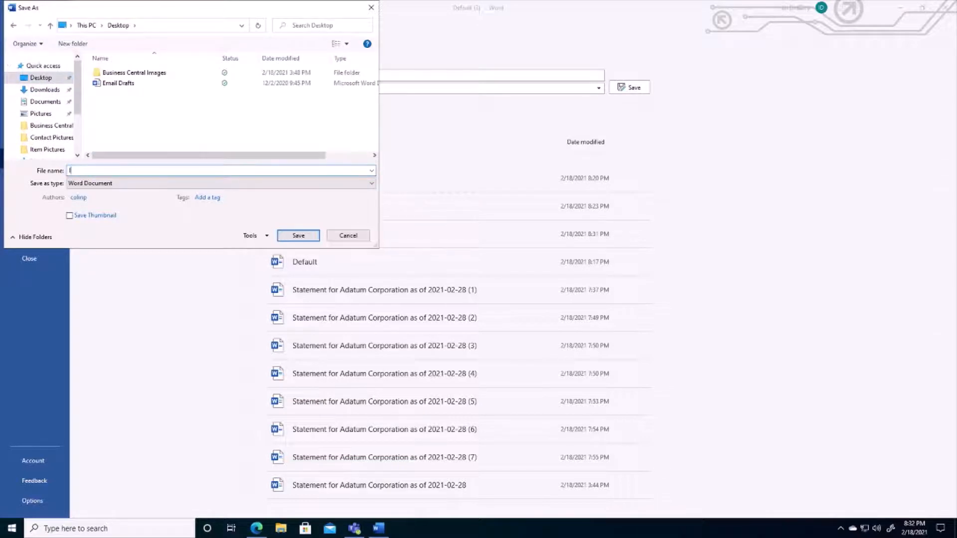
text(Invoice New)
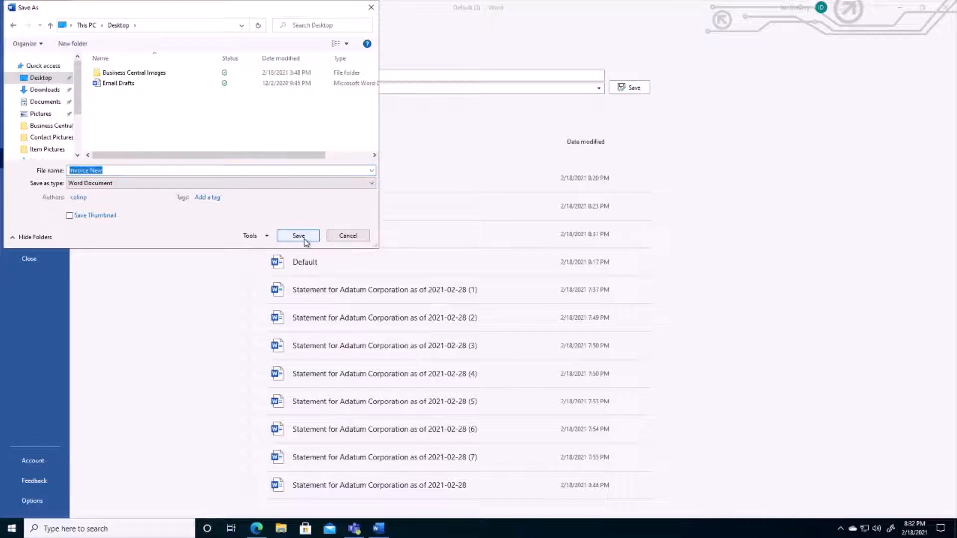
click(299, 235)
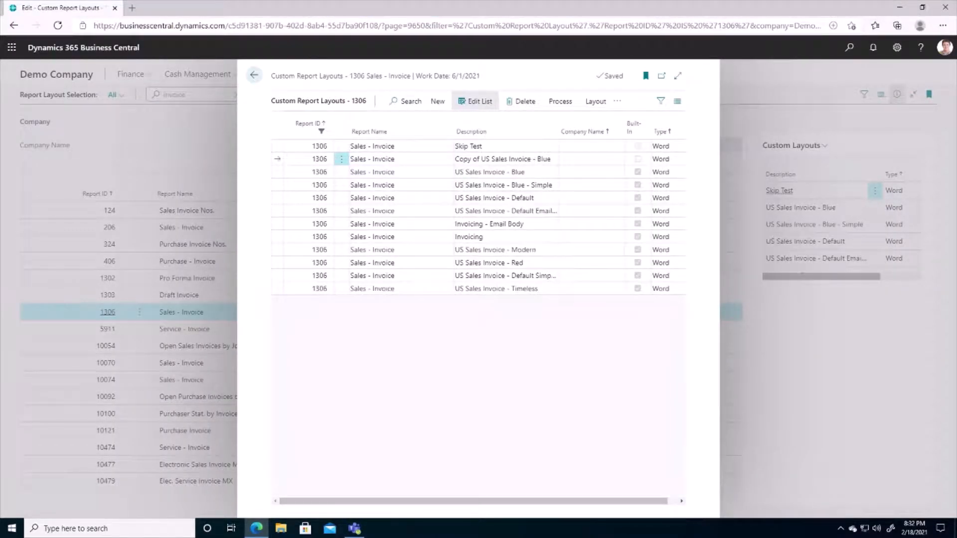
Step: Import the Invoice New document from the Desktop into the copied layout
double_click(502, 159)
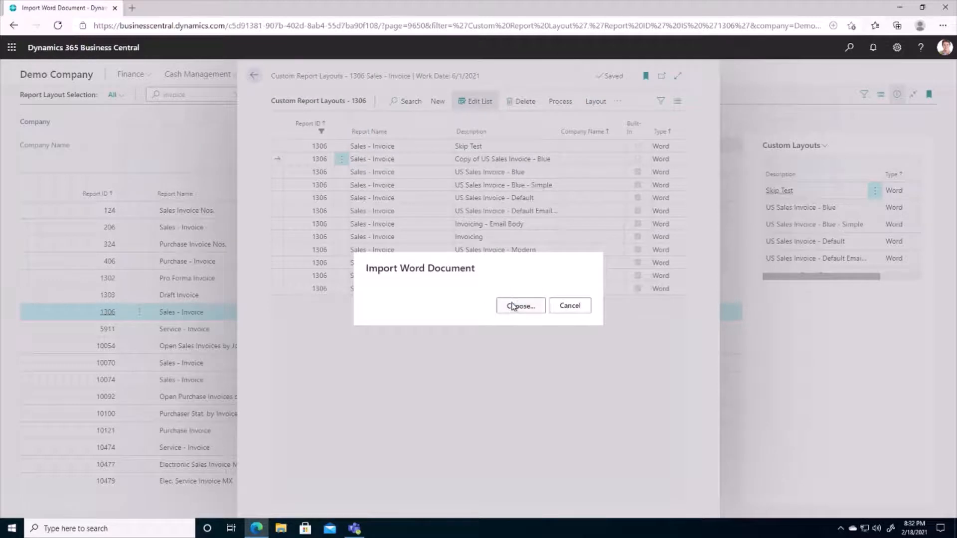
click(519, 305)
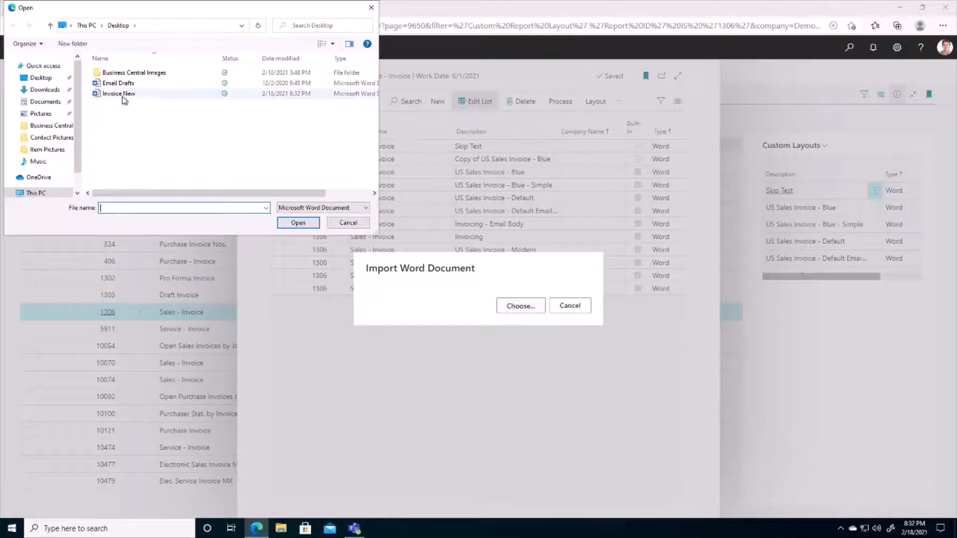
click(119, 93)
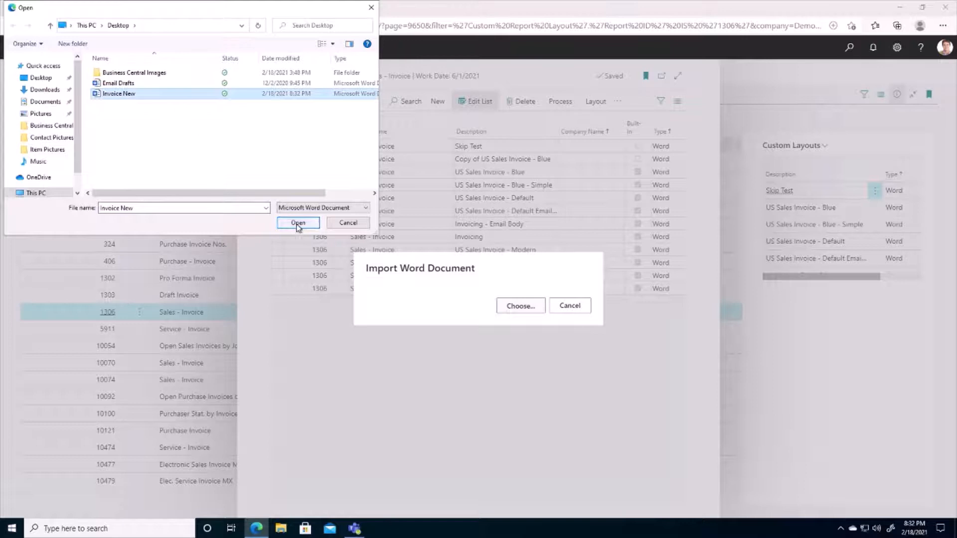
click(298, 223)
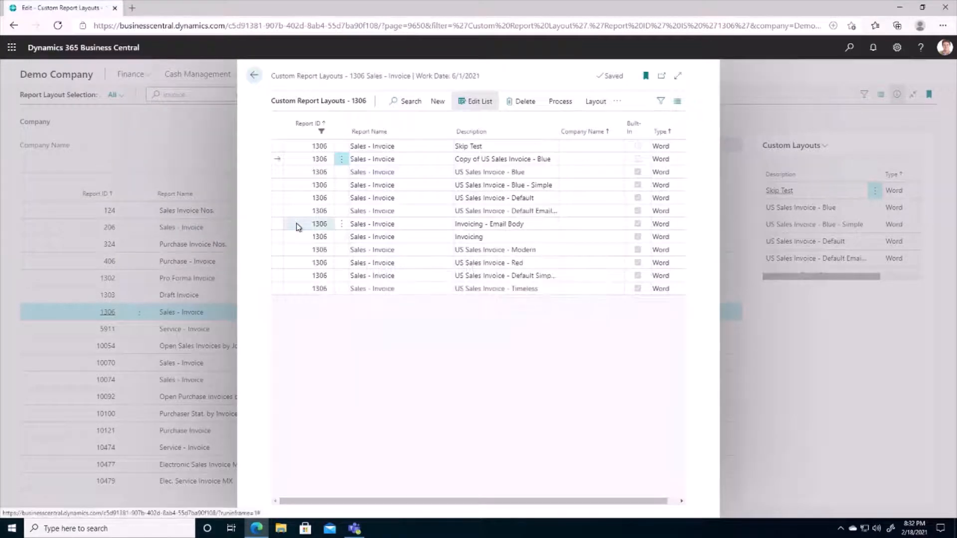
Step: Update the copied layout to the current report design and return to Report Layout Selection
click(595, 101)
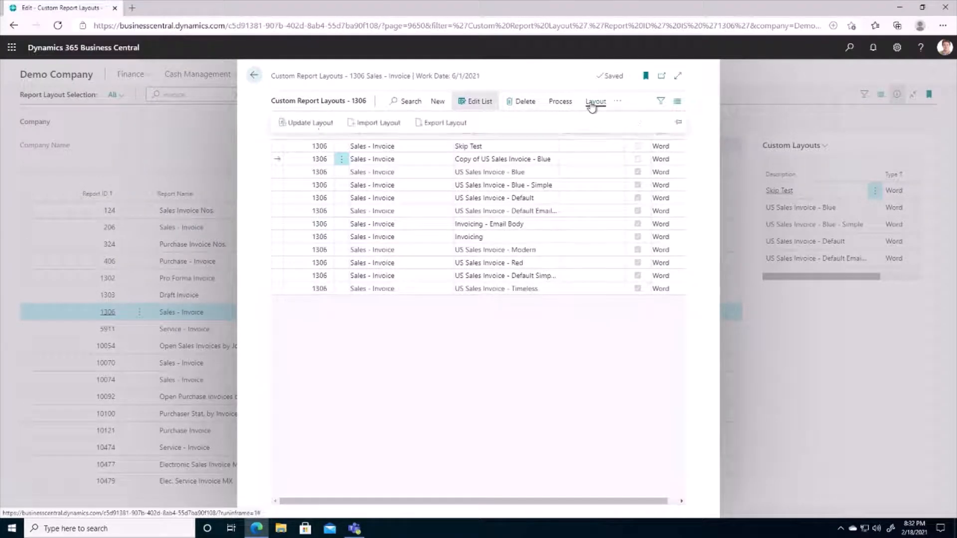
click(309, 122)
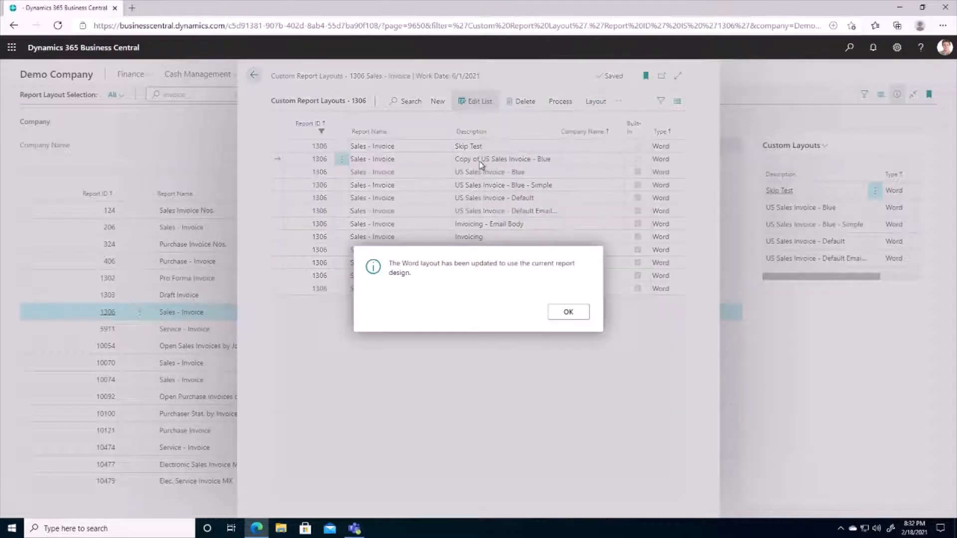
mouse_move(532, 268)
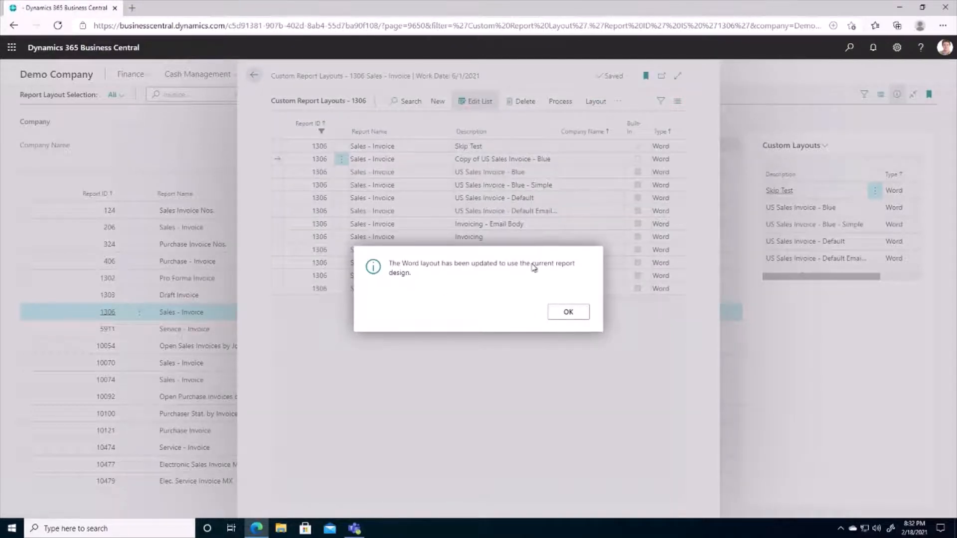
mouse_move(562, 271)
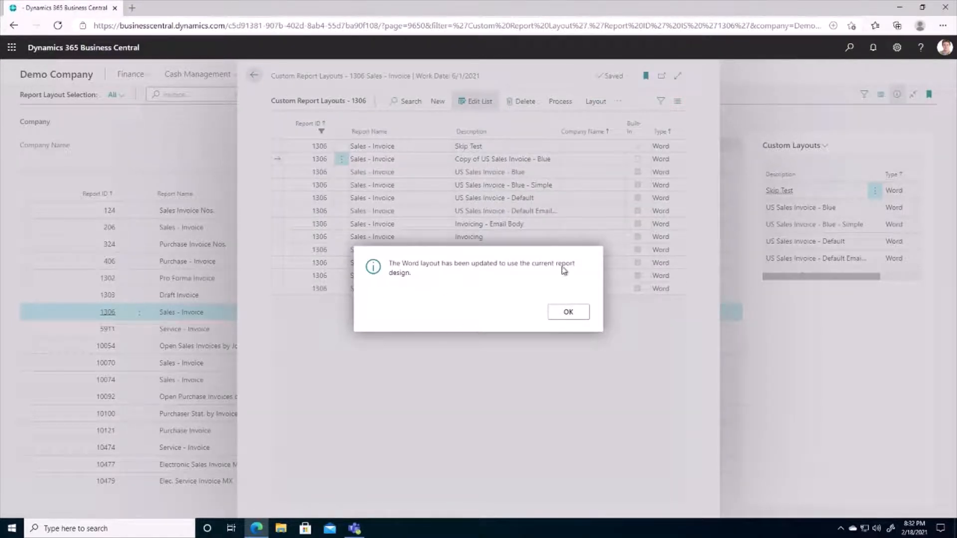
click(567, 312)
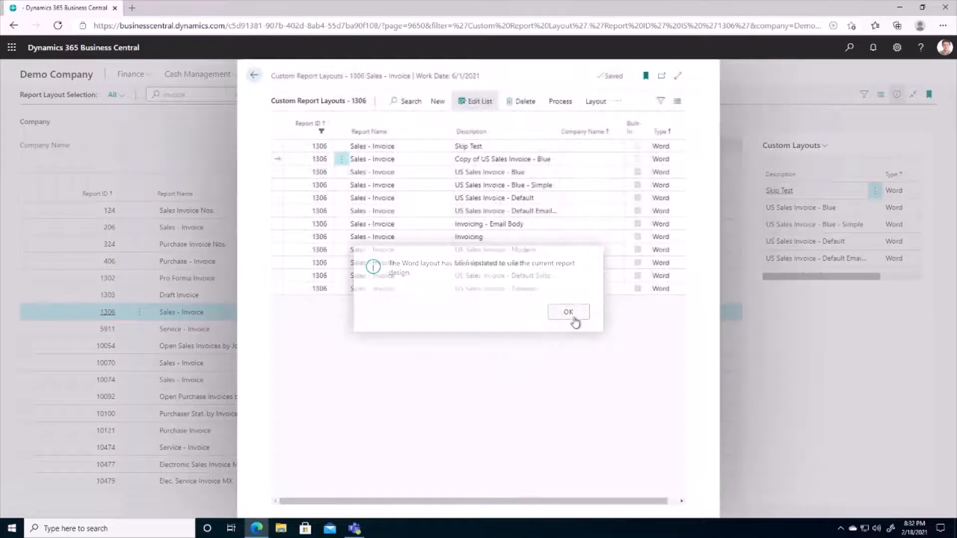
click(568, 312)
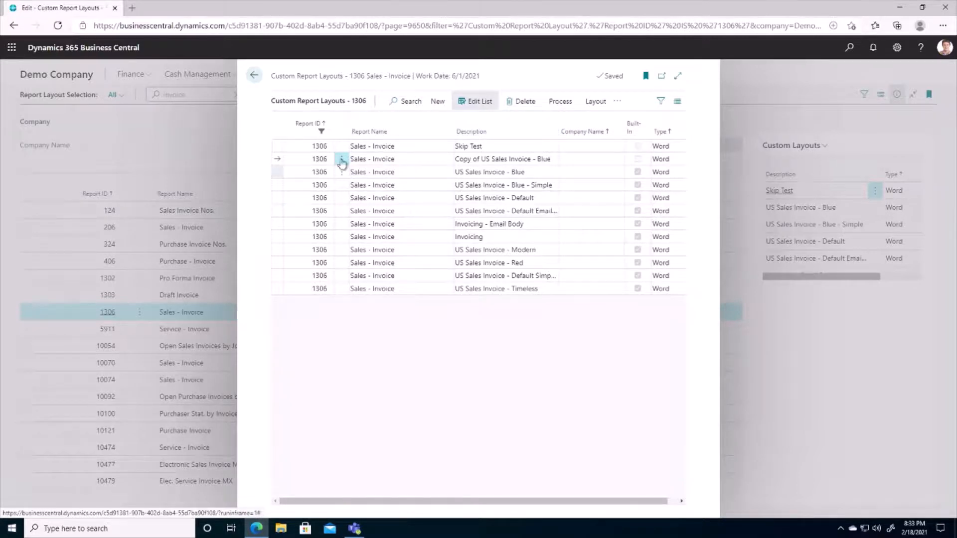
mouse_move(255, 75)
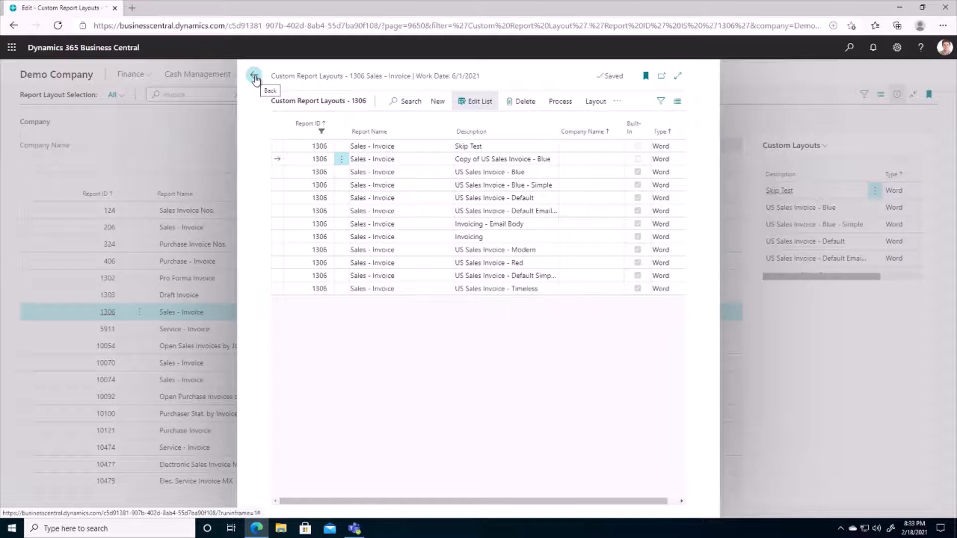
click(254, 76)
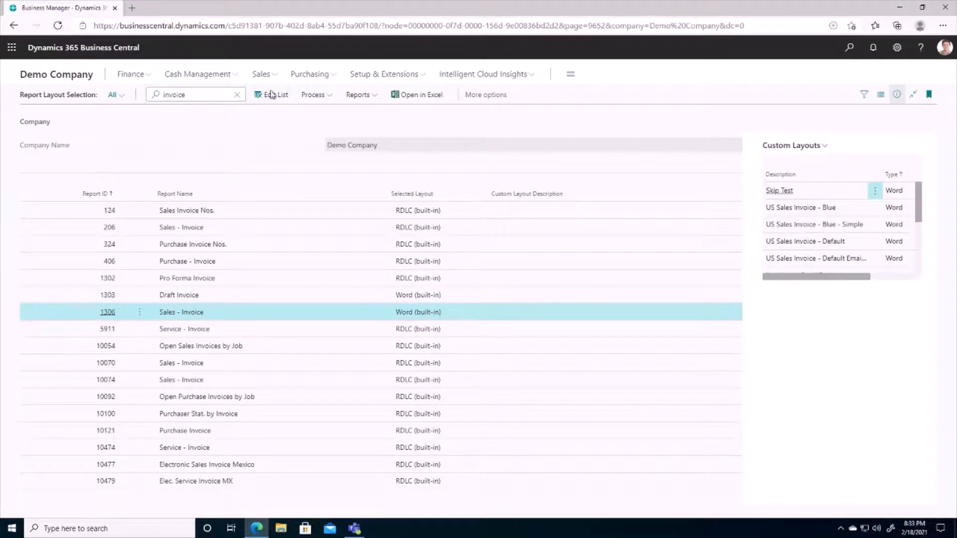
Step: Set report 1306's selected layout to Custom Layout 'Copy of US Sales Invoice - Blue'
click(274, 94)
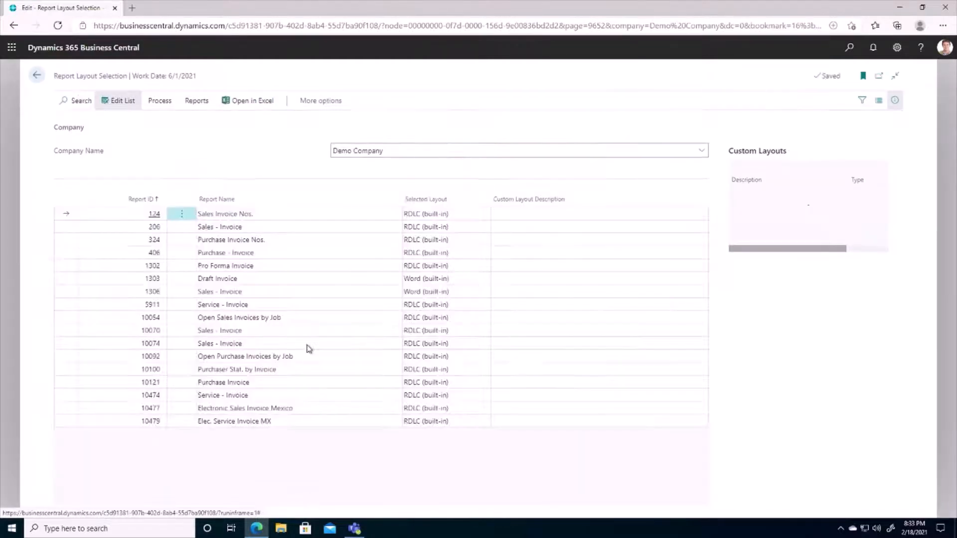
click(152, 291)
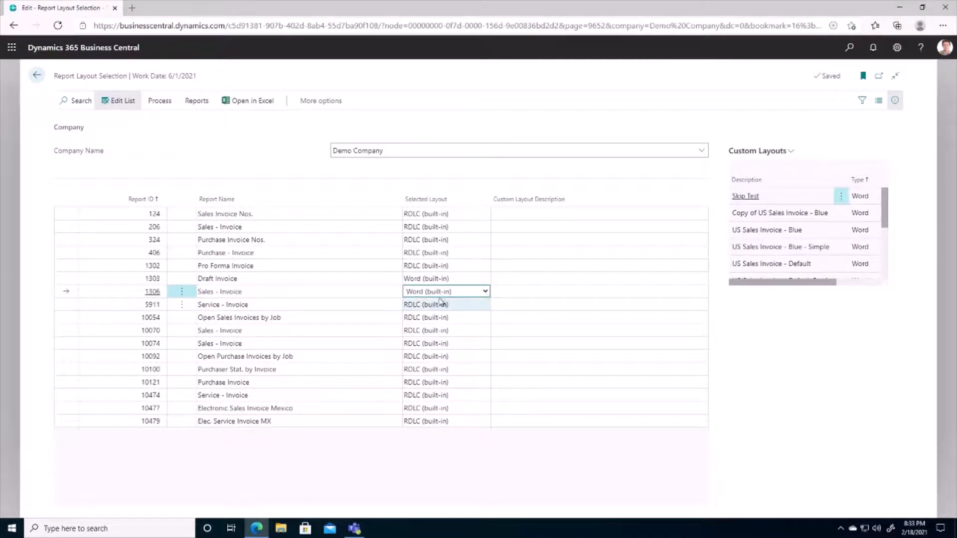
click(484, 291)
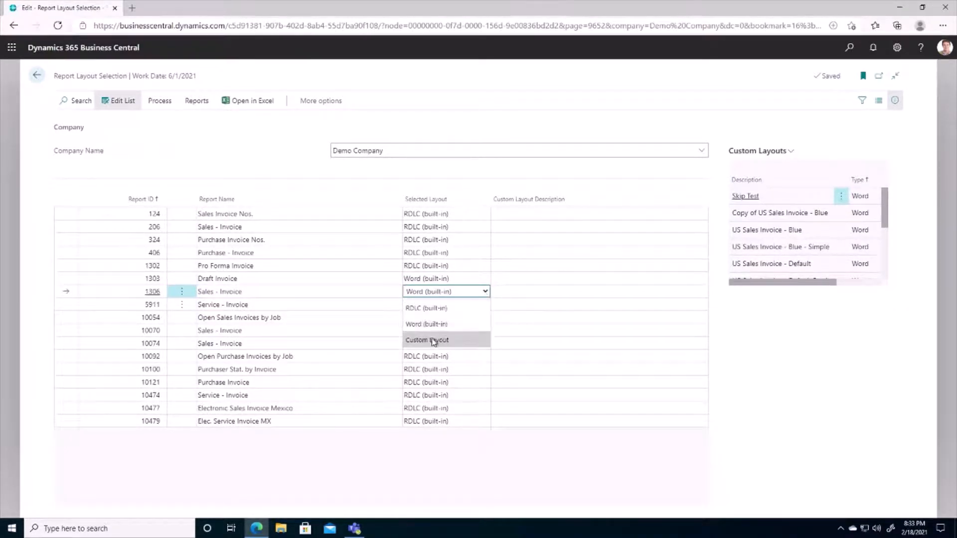
click(426, 340)
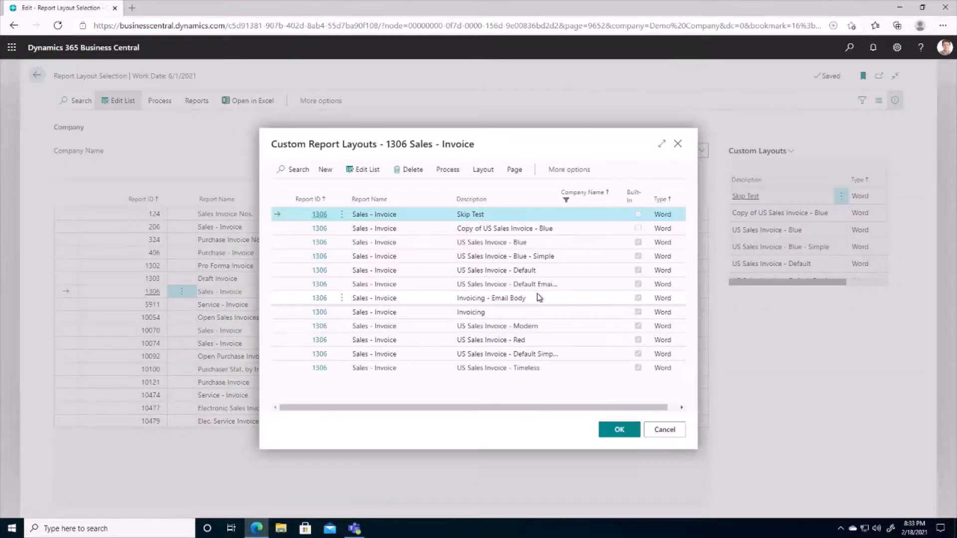
mouse_move(497, 231)
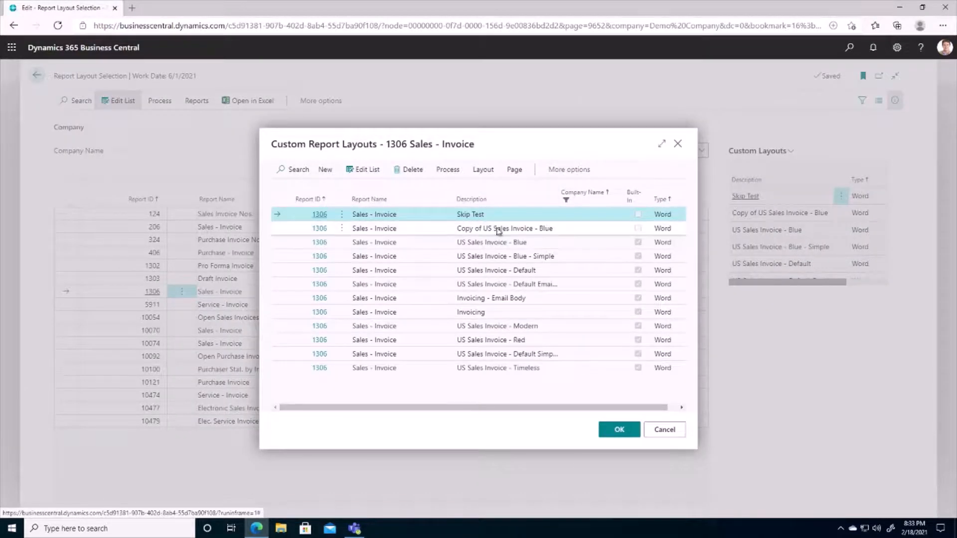
mouse_move(318, 228)
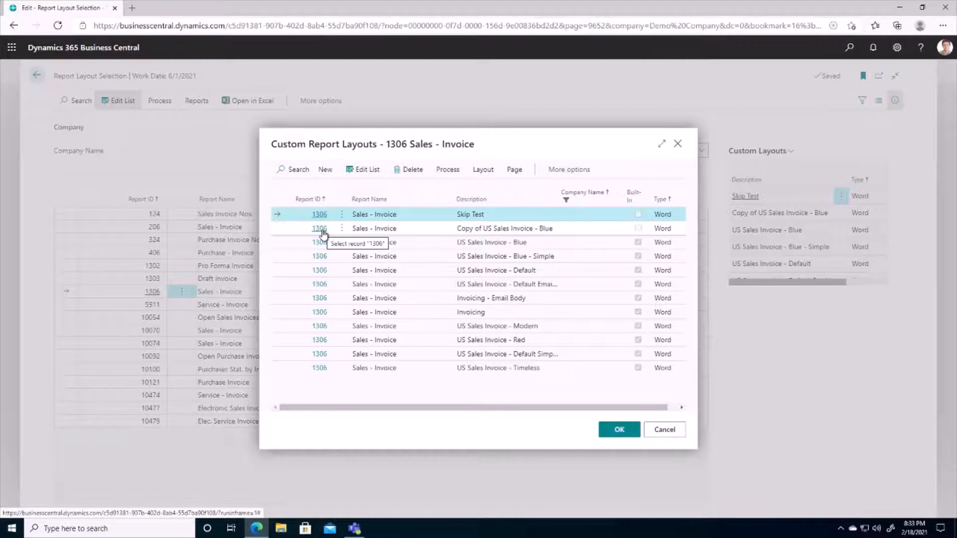
click(618, 429)
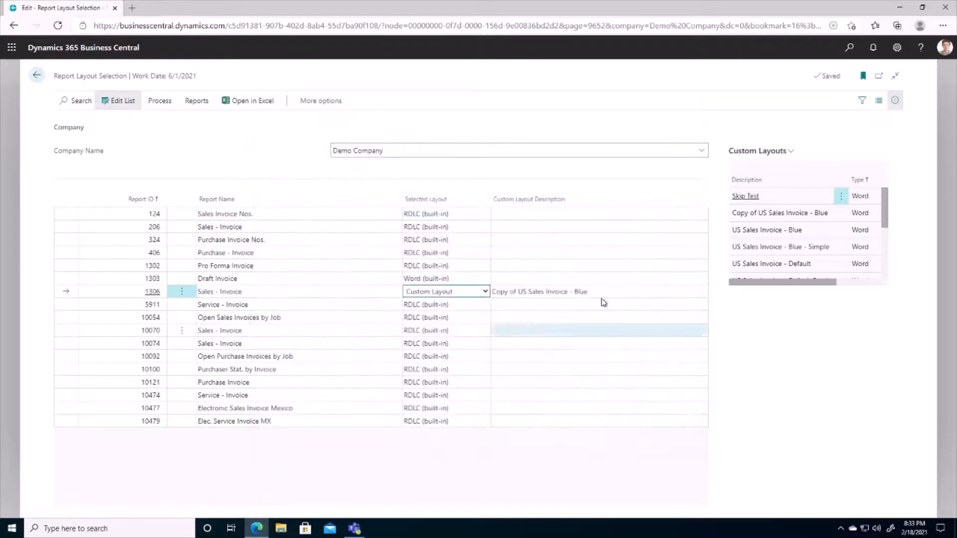
mouse_move(763, 316)
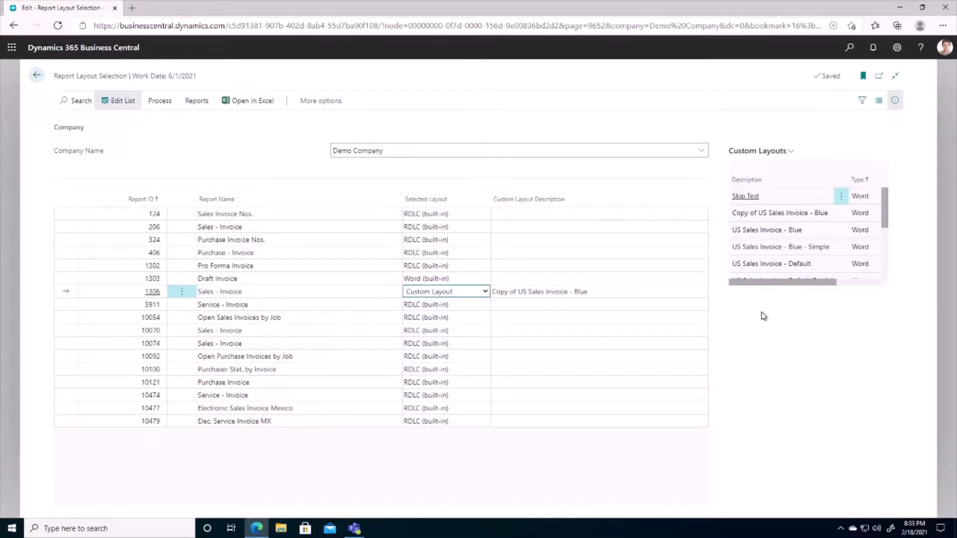
click(196, 101)
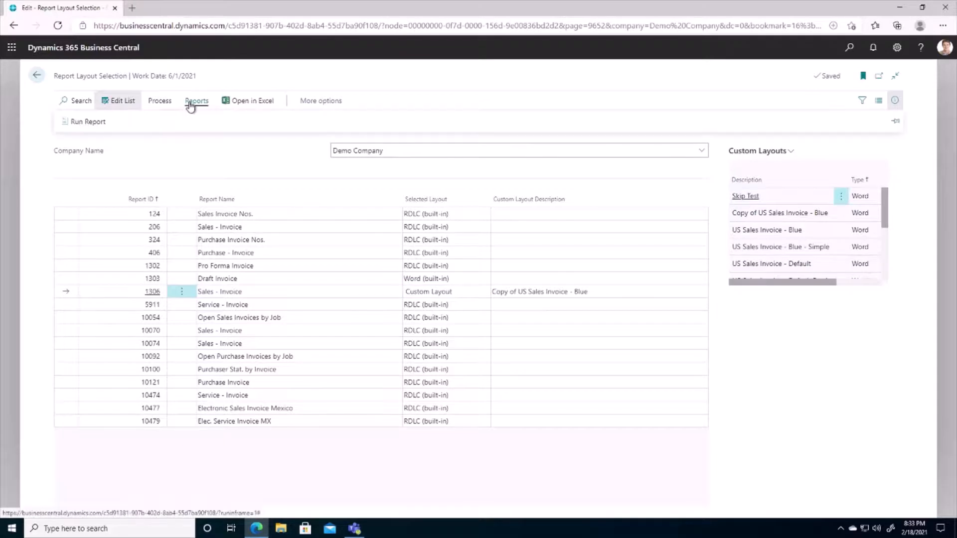
Step: Run the Sales - Invoice report and preview invoice PS-INV103218
click(88, 122)
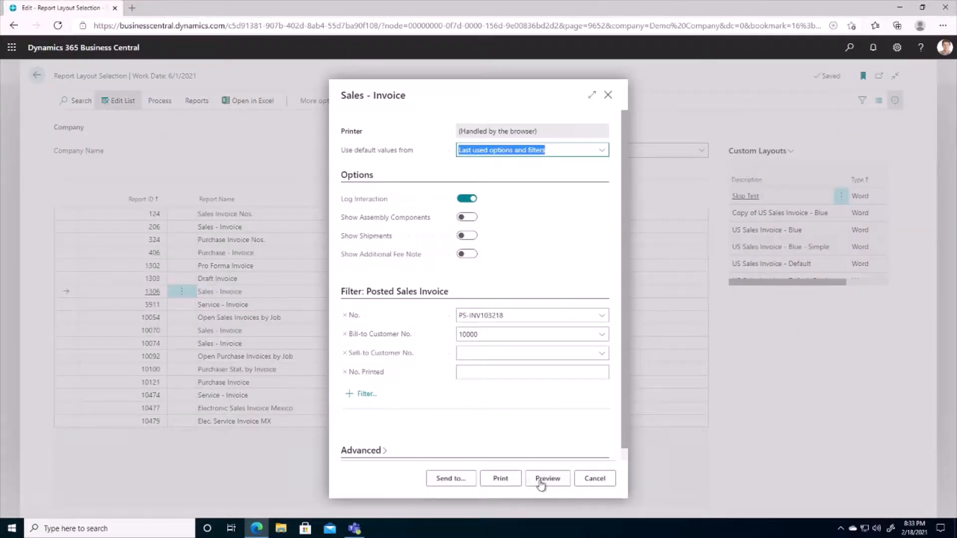
click(547, 478)
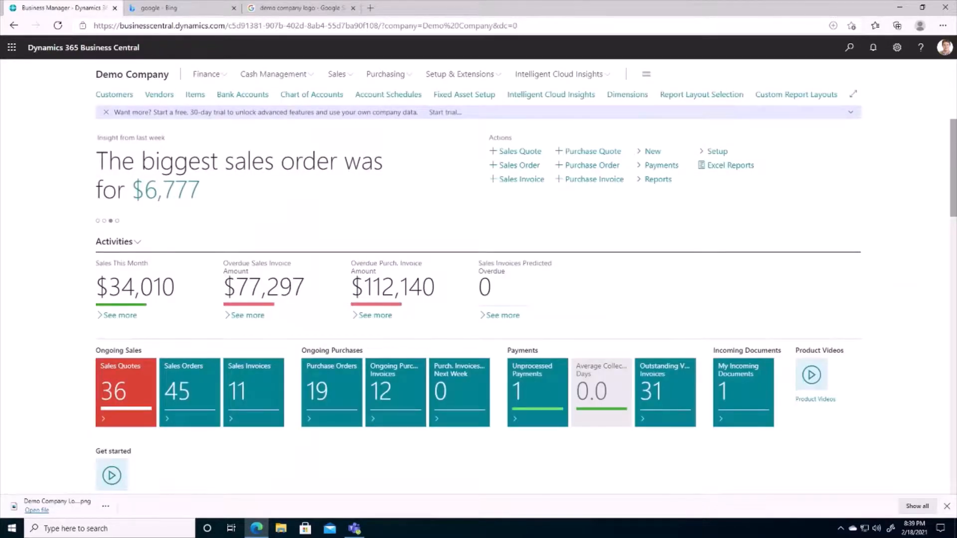
mouse_move(380, 133)
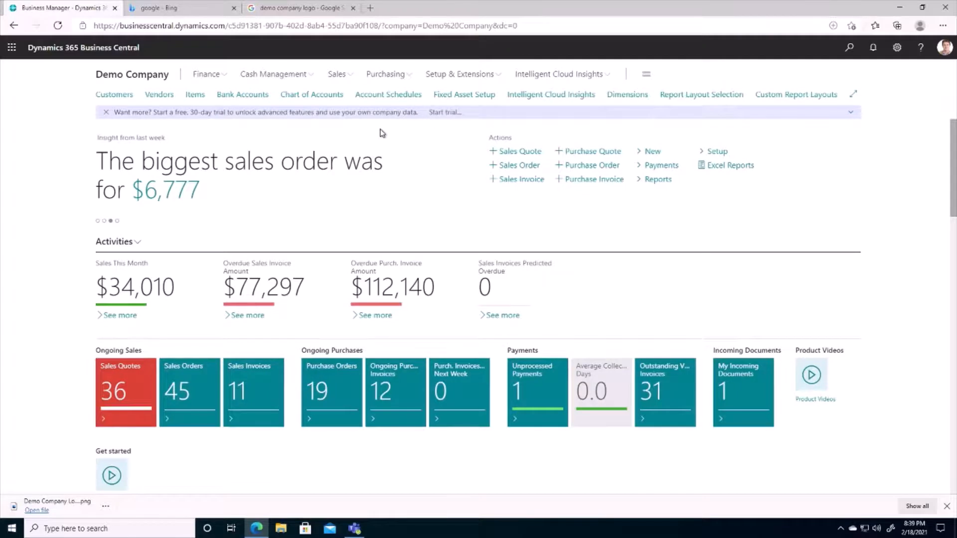
mouse_move(903, 52)
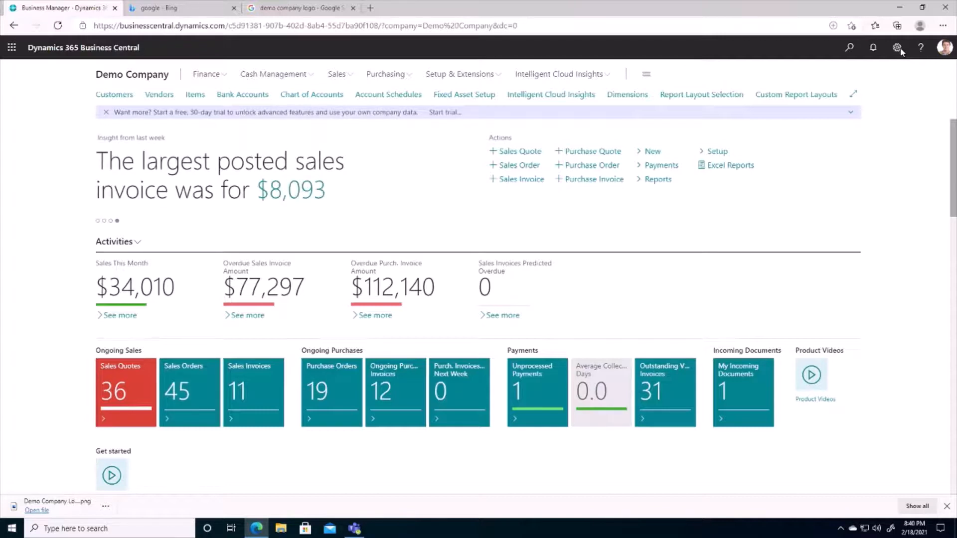
mouse_move(900, 52)
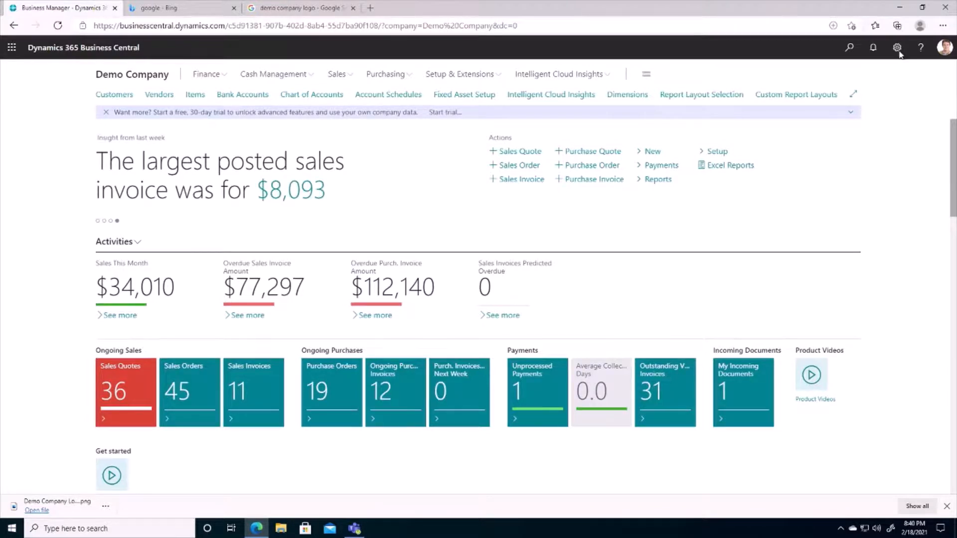
Step: Set the Company Information picture to 'Demo Company Logo New' and close the page
click(897, 48)
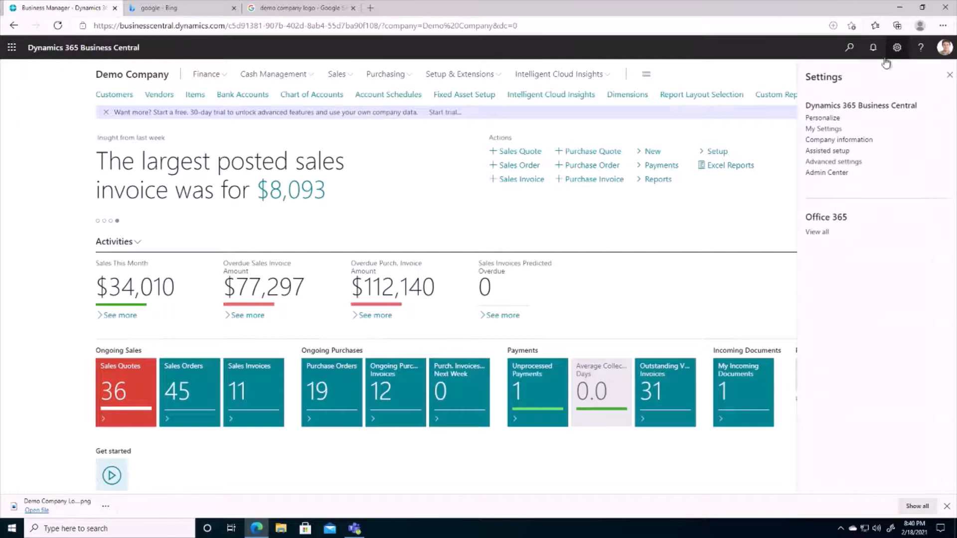
click(949, 74)
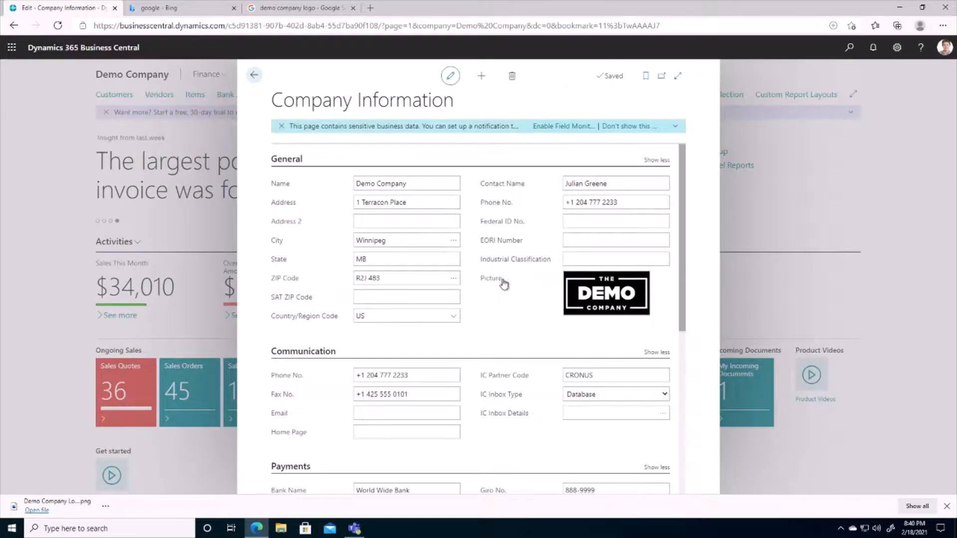
click(604, 293)
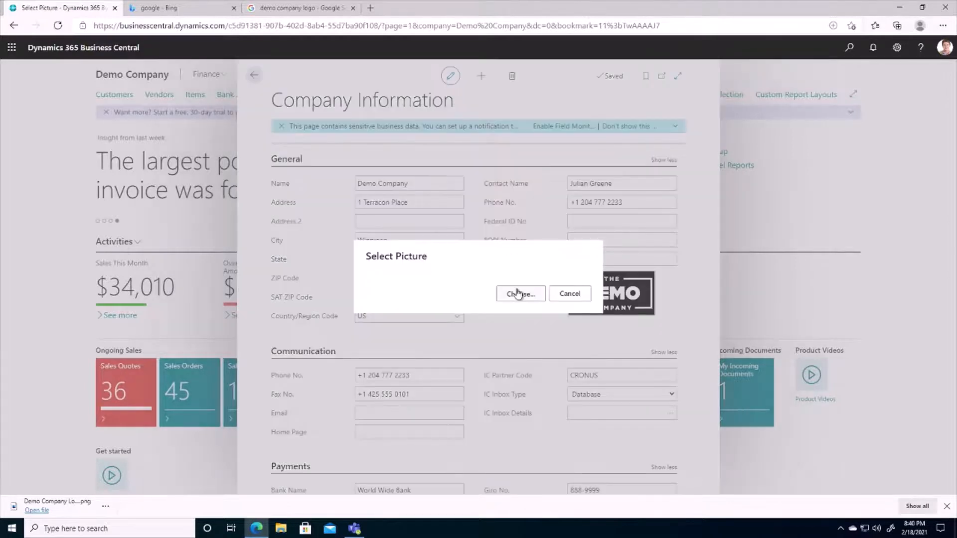
click(520, 294)
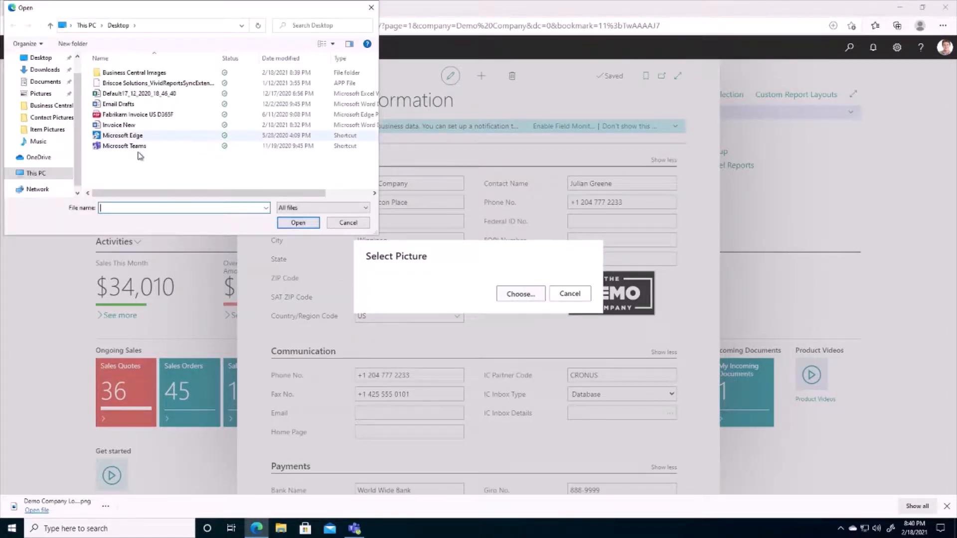
double_click(134, 72)
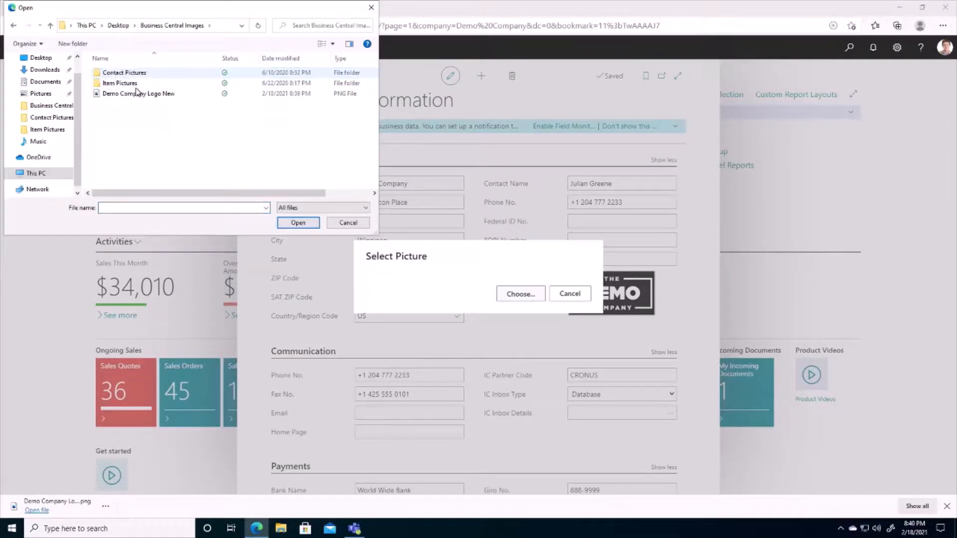
click(139, 93)
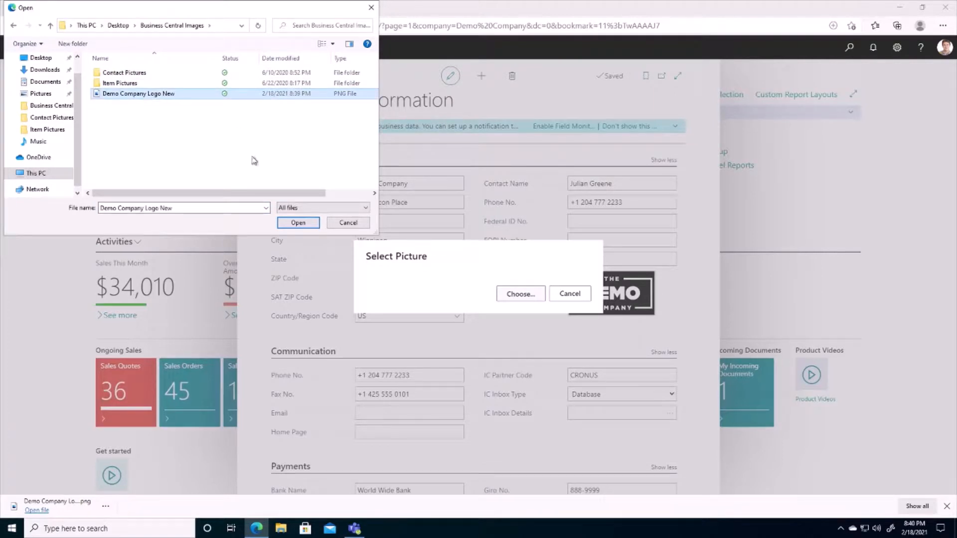
click(298, 222)
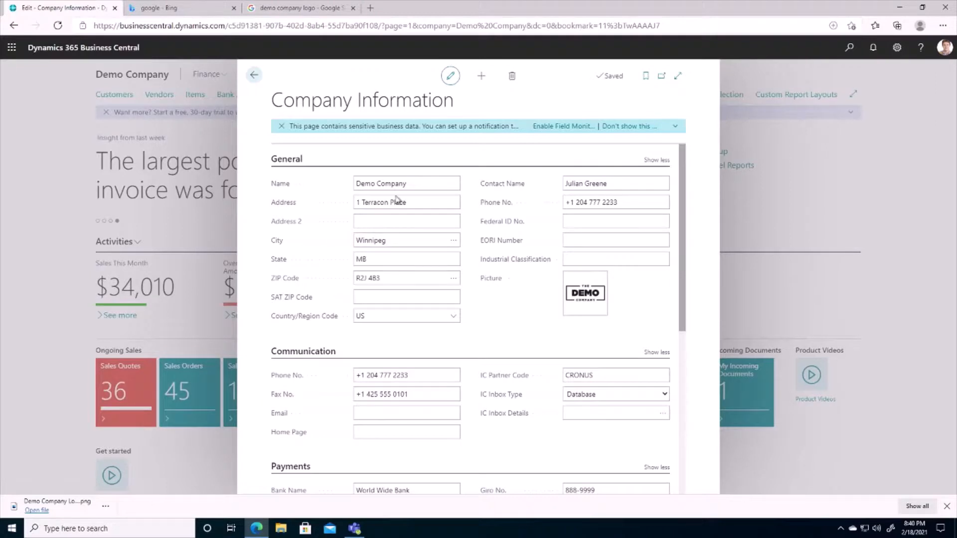
click(254, 75)
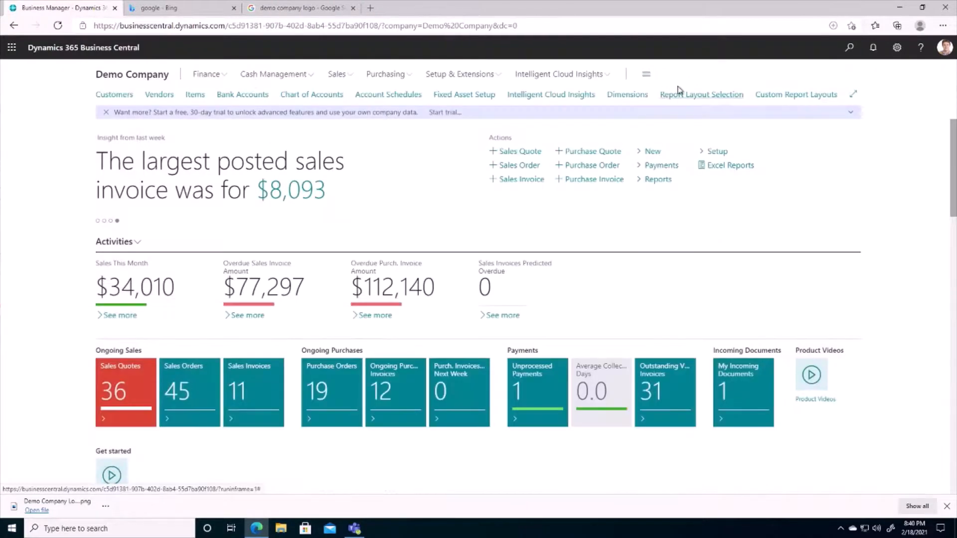
Step: Find report 1306 in the Report Layout Selection list
click(702, 94)
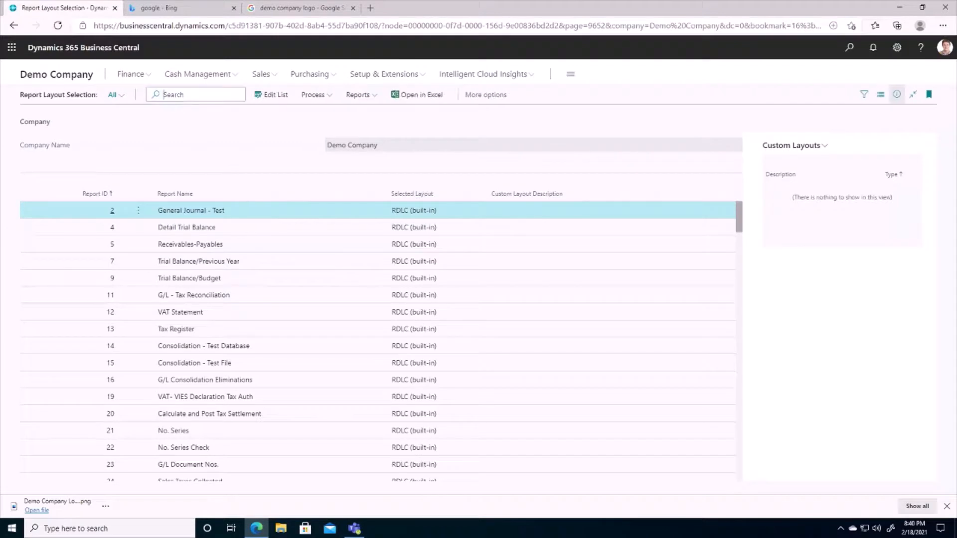
text(130)
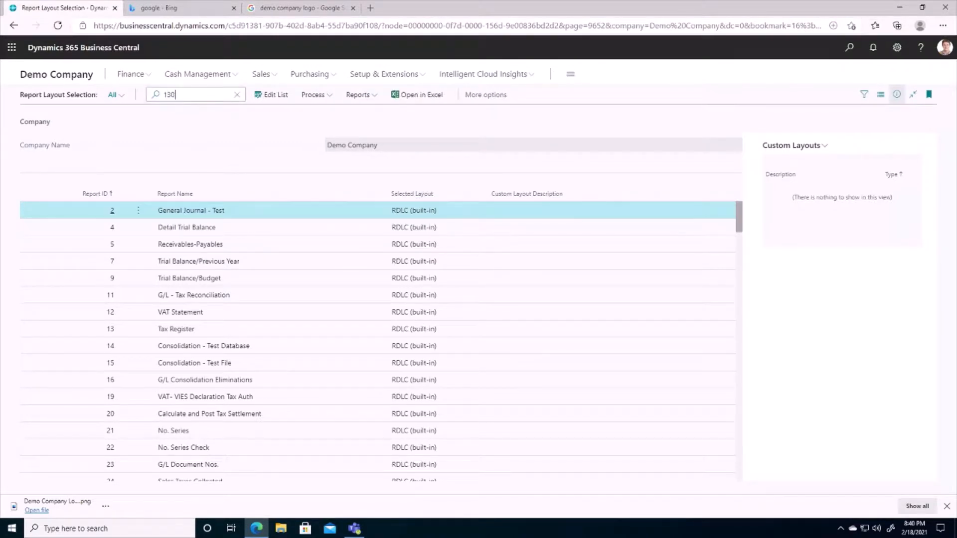
text(6)
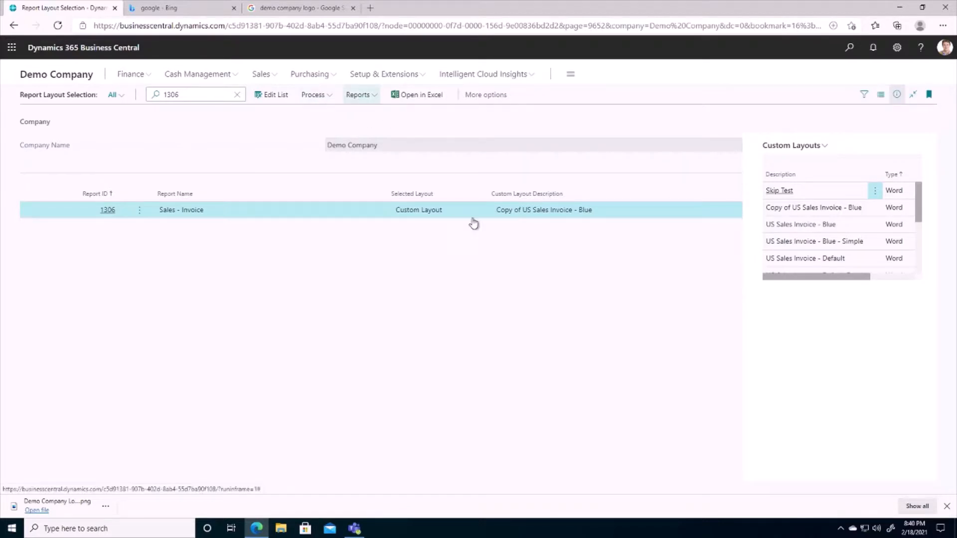
mouse_move(335, 227)
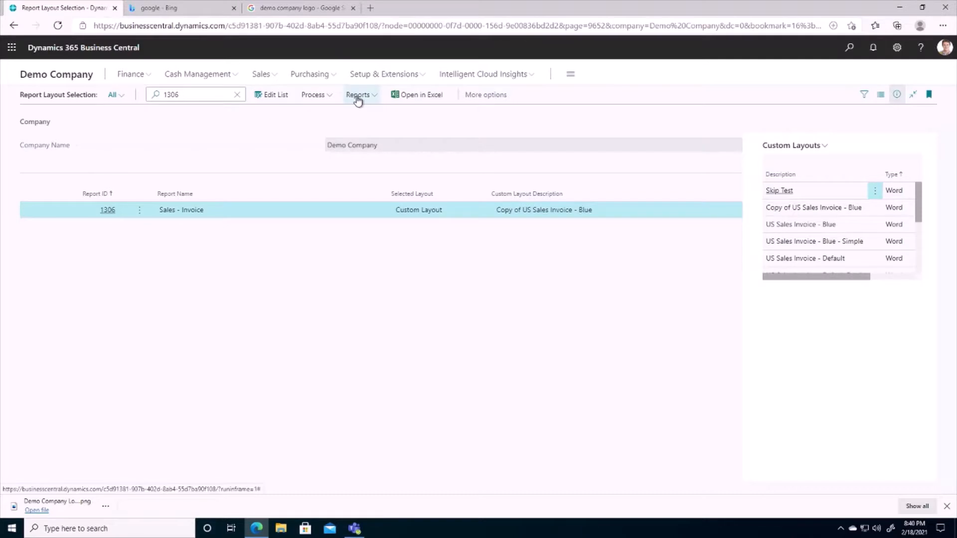
Step: Run and preview invoice PS-INV103218 with the new DEMO logo, then close the preview
click(358, 94)
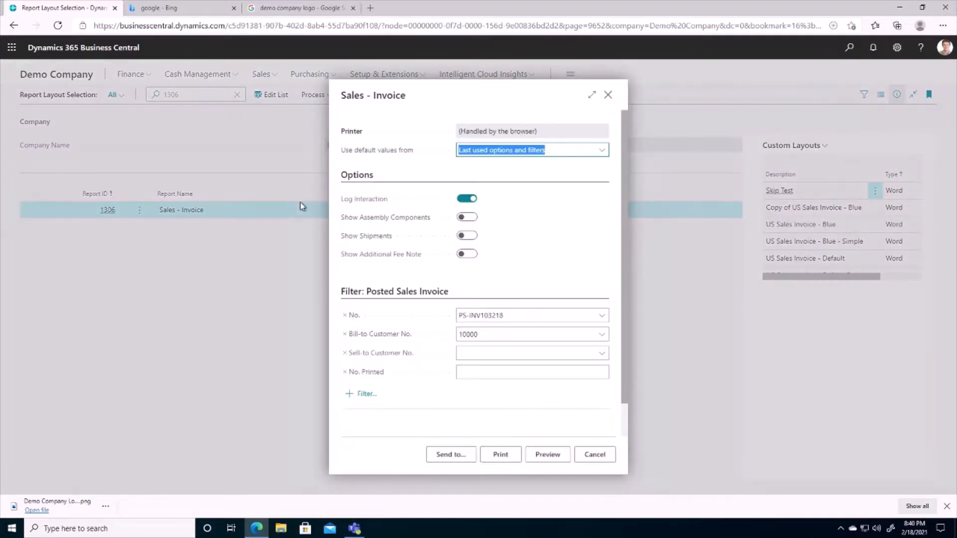
click(547, 454)
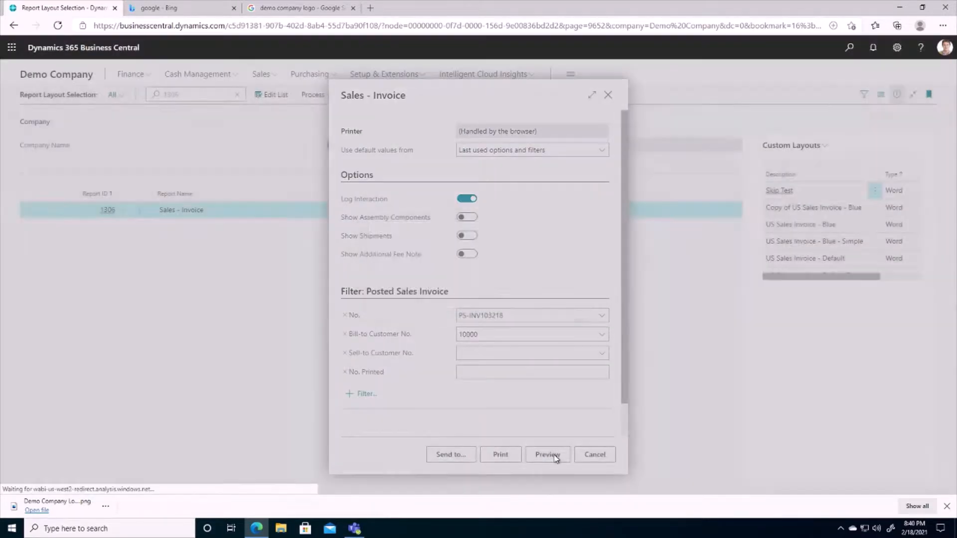
click(547, 454)
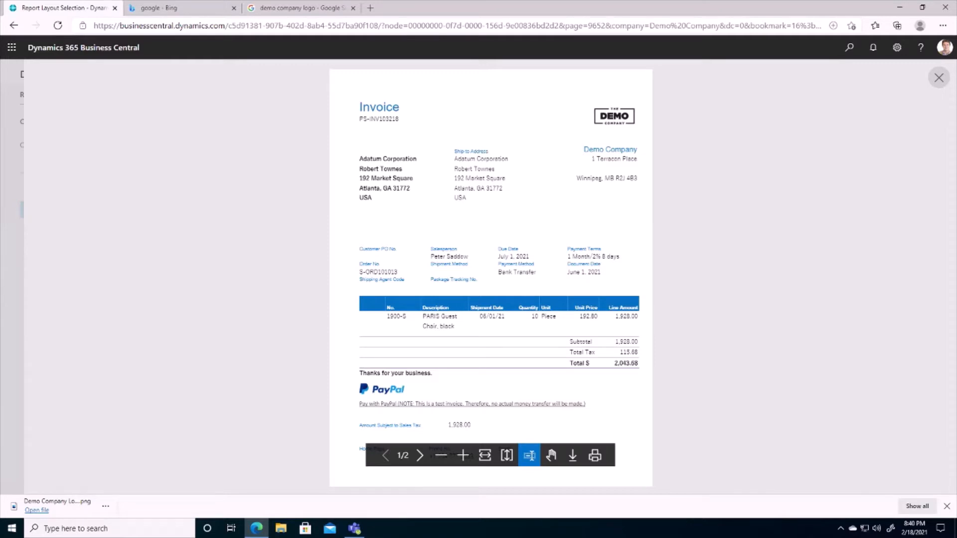
click(938, 78)
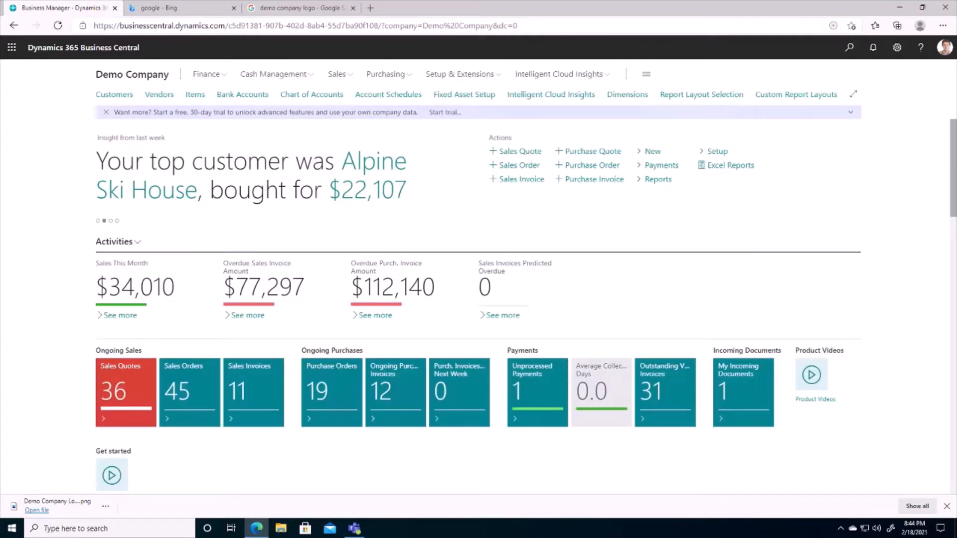